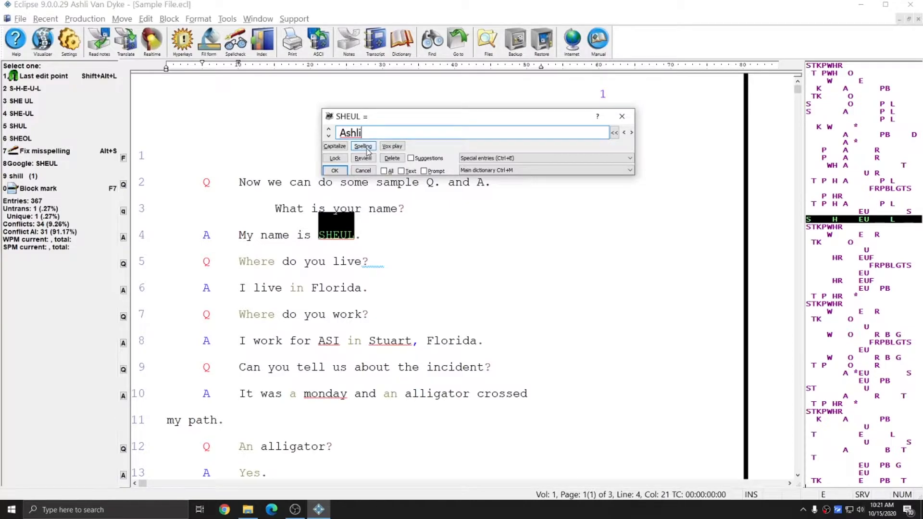
Define steno SHEUL as Ashli with spelling checked and save it to the main dictionary.
{"action": "left_click", "coordinate": [362, 146]}
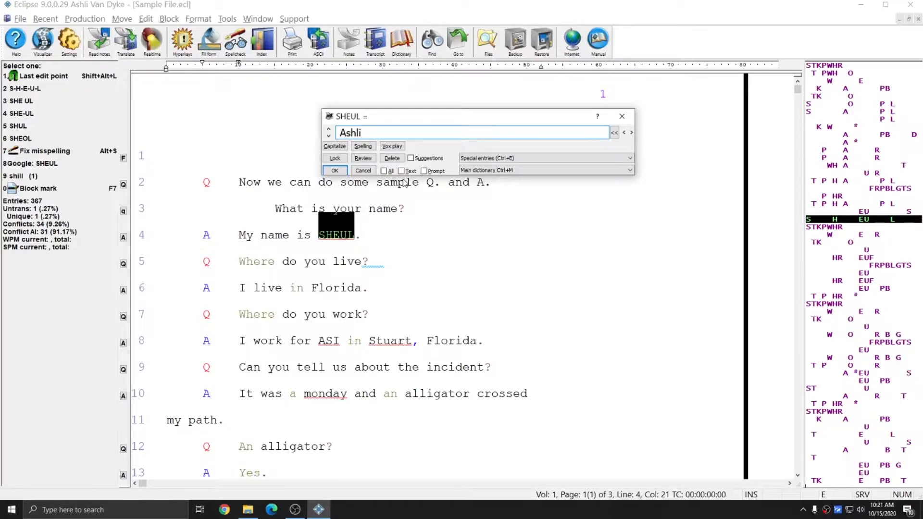
{"action": "left_click", "coordinate": [334, 170]}
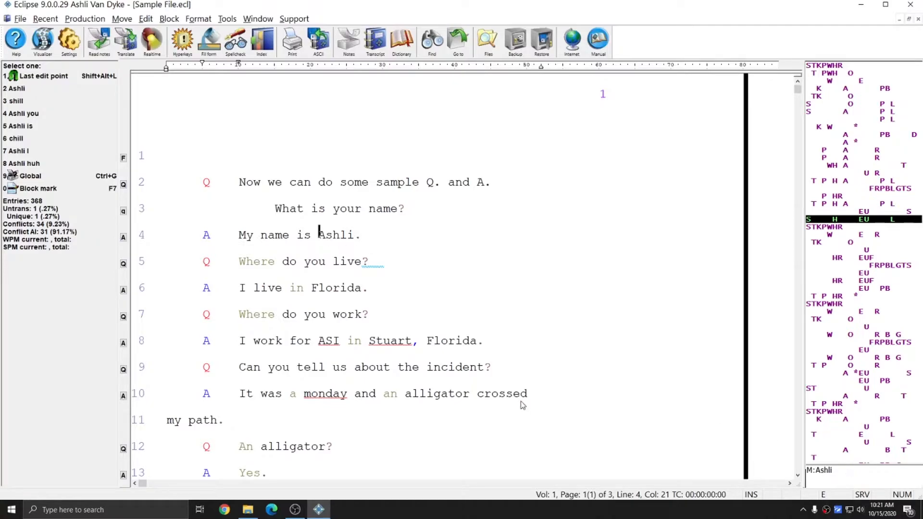
{"action": "mouse_move", "coordinate": [311, 402]}
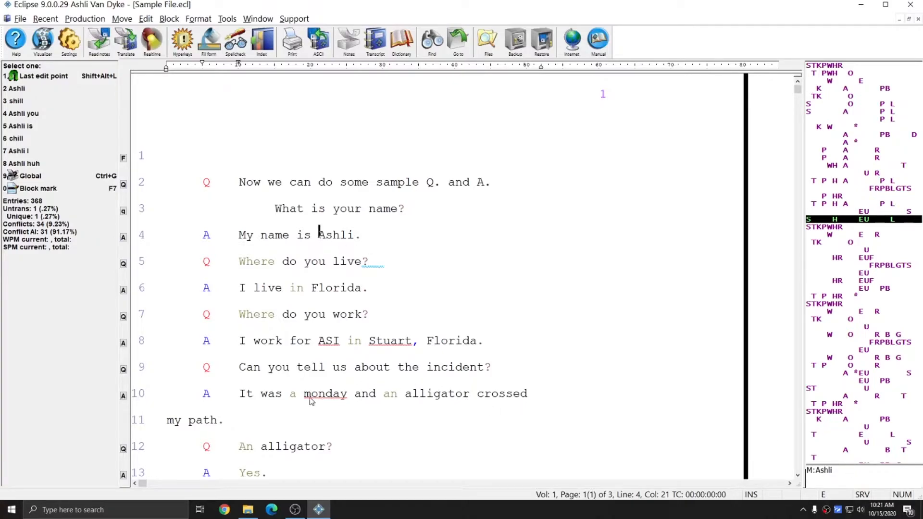
Redefine the steno for monday as capitalized Monday so line 10 reads "It was a Monday.".
{"action": "left_click", "coordinate": [325, 393]}
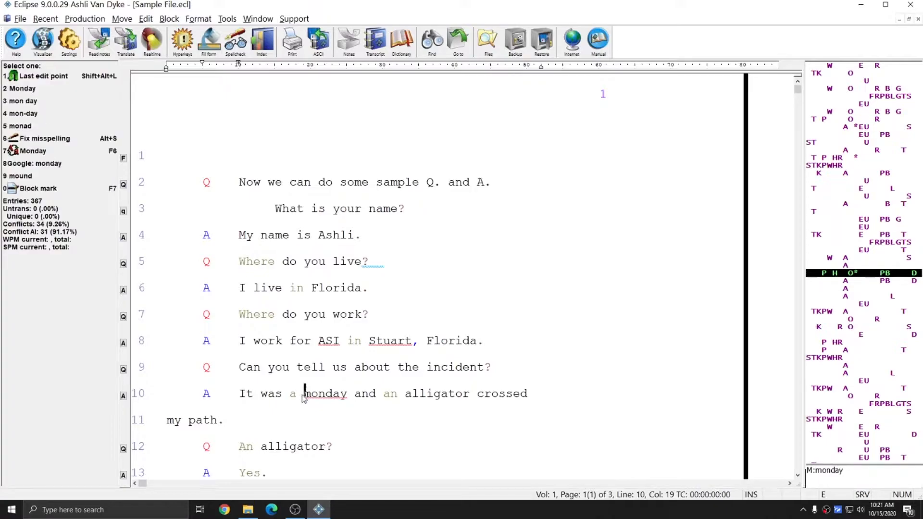
{"action": "mouse_move", "coordinate": [314, 398]}
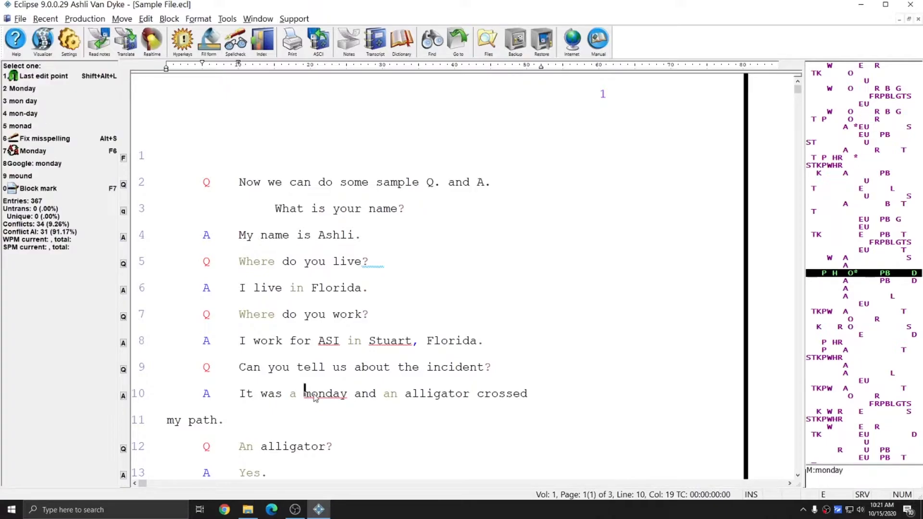
{"action": "mouse_move", "coordinate": [760, 443]}
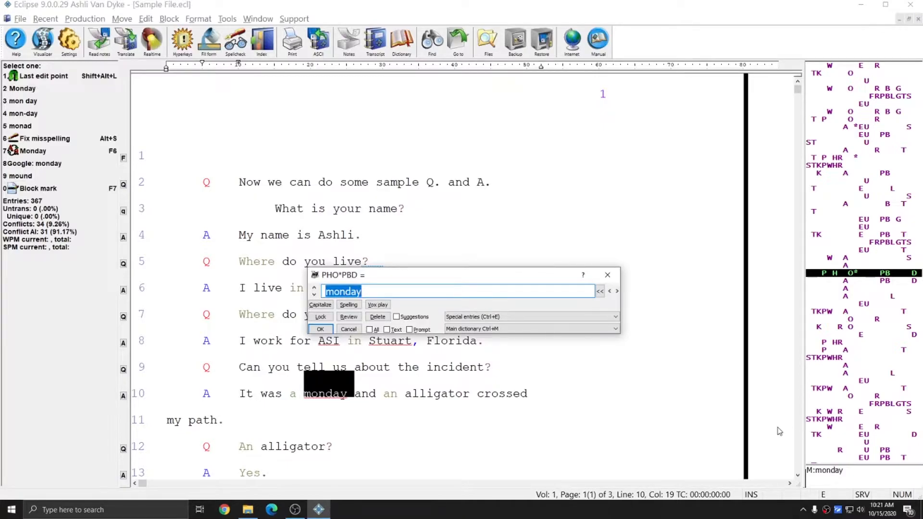
{"action": "left_click", "coordinate": [320, 304]}
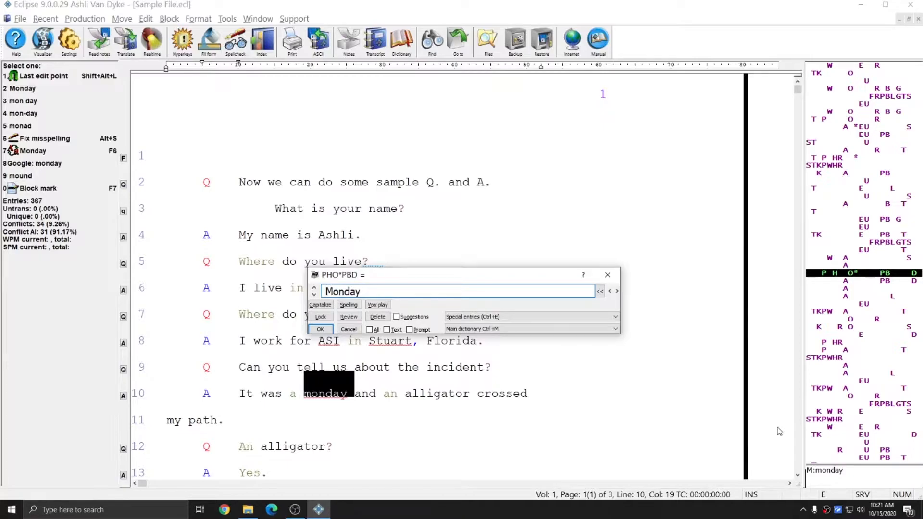
{"action": "left_click", "coordinate": [320, 304]}
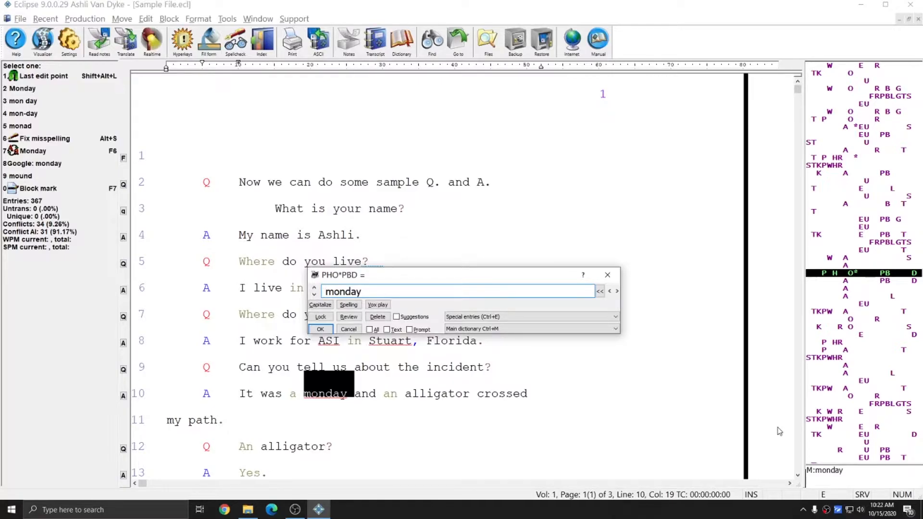
{"action": "left_click", "coordinate": [319, 305]}
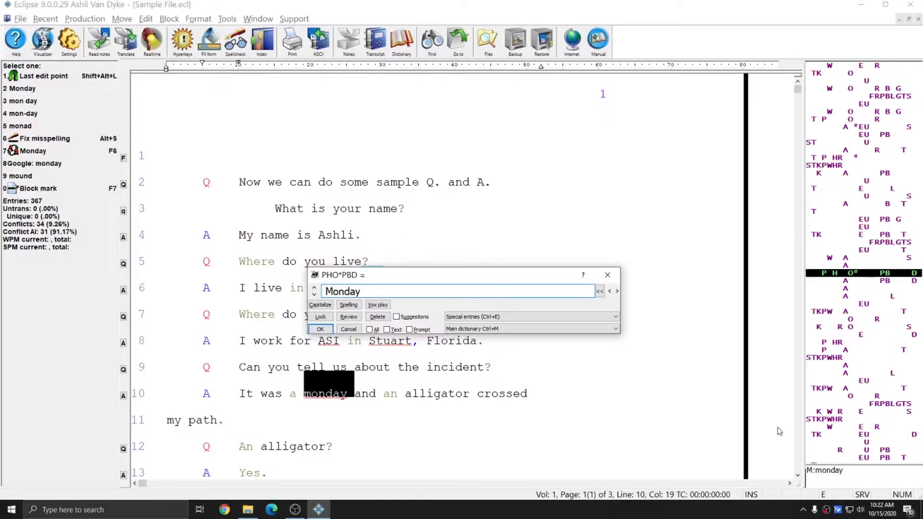
{"action": "mouse_move", "coordinate": [783, 427]}
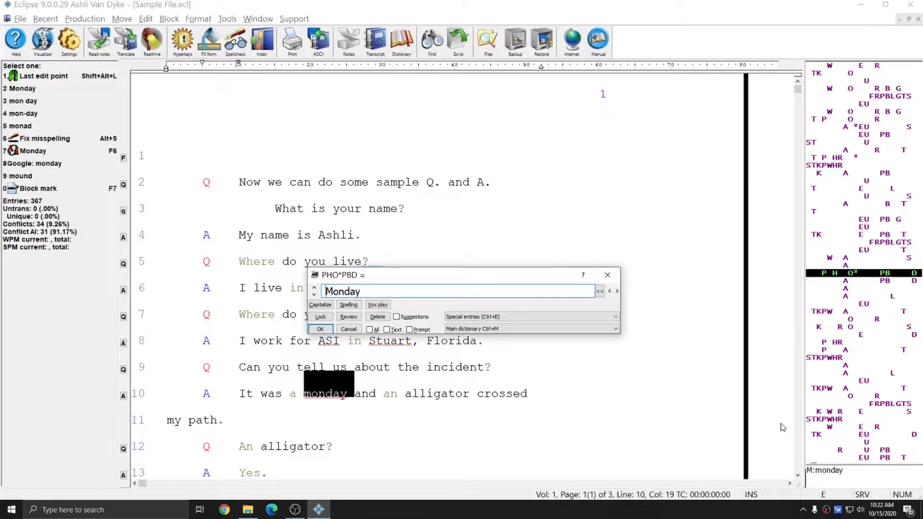
{"action": "left_click", "coordinate": [320, 328]}
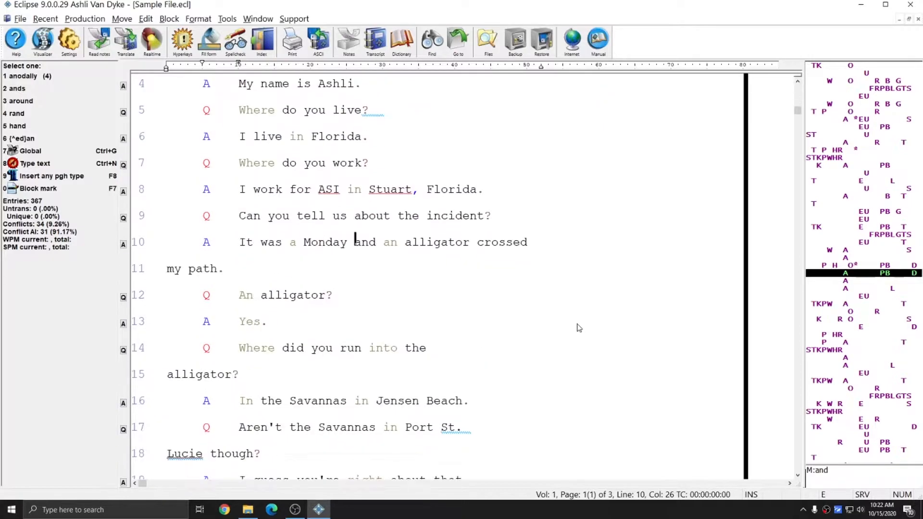
Globally define the place name as Port{~}St.{~}Lucie so hard spaces keep it on one line.
{"action": "scroll", "scroll_direction": "down", "scroll_amount": 3}
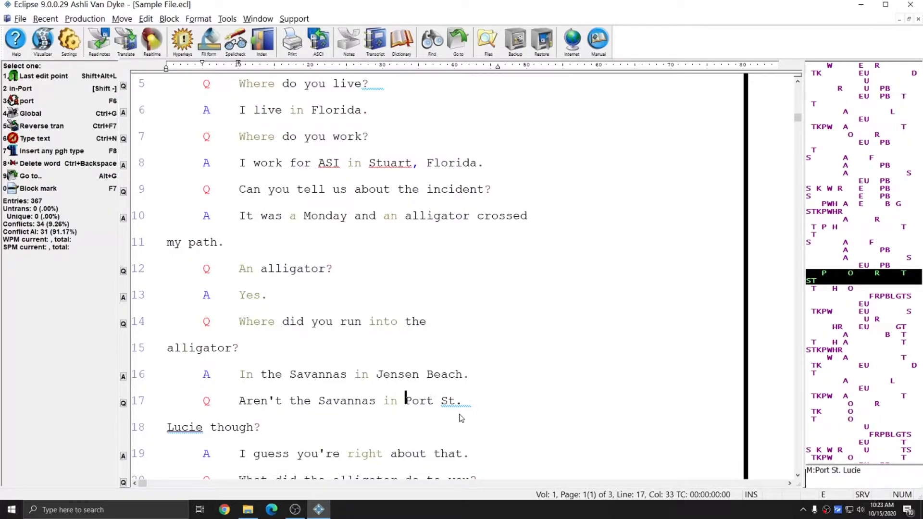
{"action": "mouse_move", "coordinate": [469, 404]}
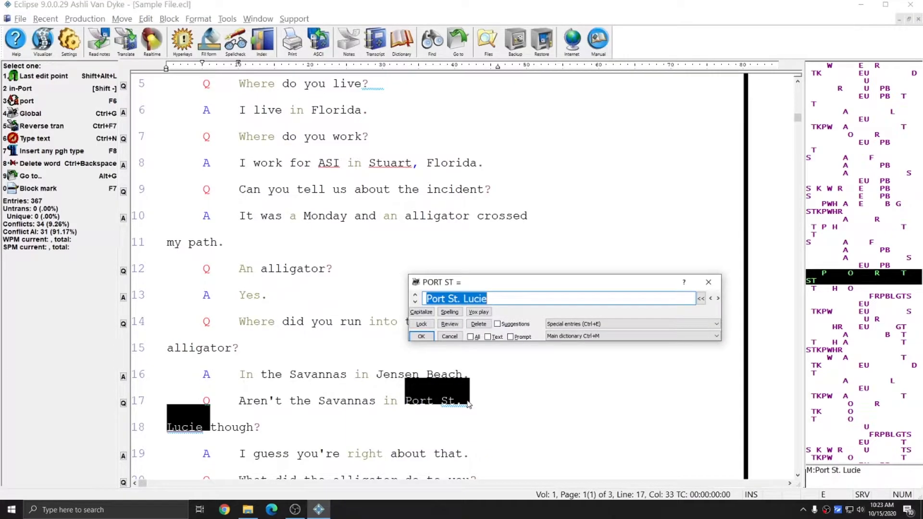
{"action": "mouse_move", "coordinate": [475, 393]}
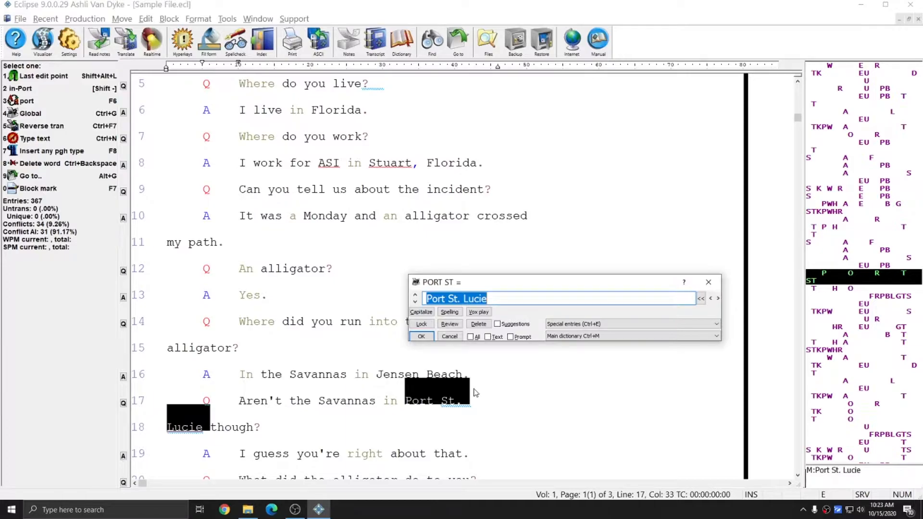
{"action": "type", "text": "Port{~}St.{~}Lucie"}
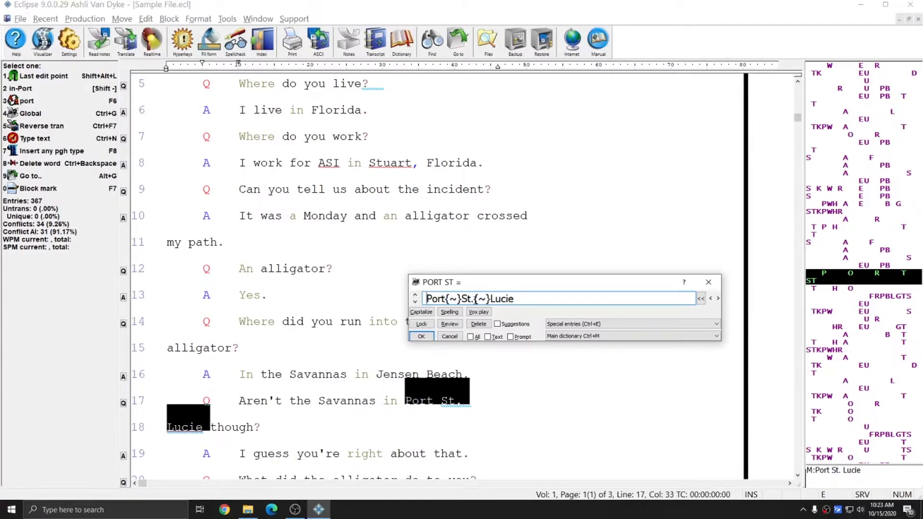
{"action": "left_click", "coordinate": [420, 335]}
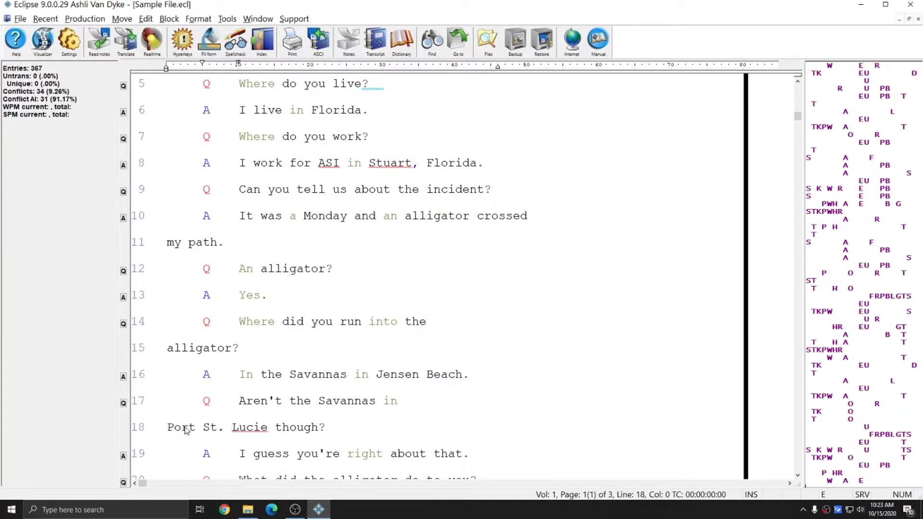
{"action": "double_click", "coordinate": [189, 427]}
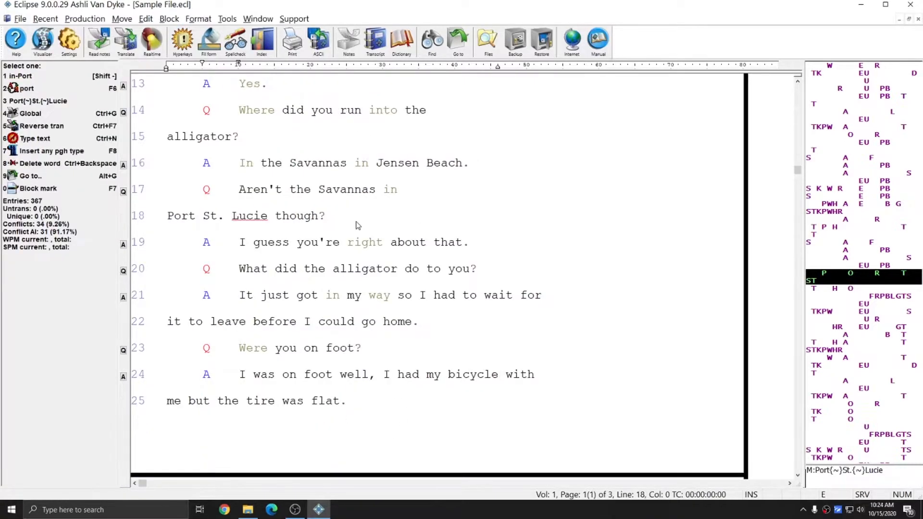
Scroll to page 2 where line 12 reads "cut my dactyl ion clean off.".
{"action": "scroll", "scroll_direction": "down", "scroll_amount": 3}
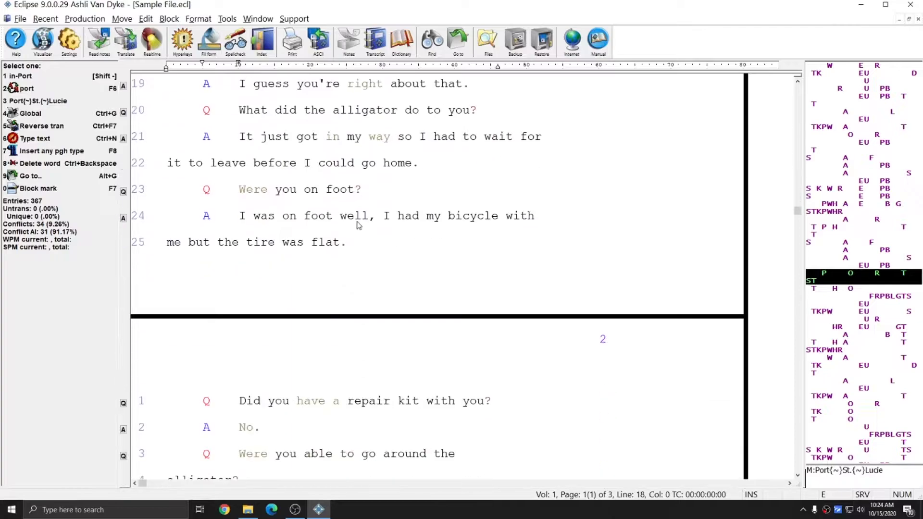
{"action": "scroll", "scroll_direction": "up", "scroll_amount": 3}
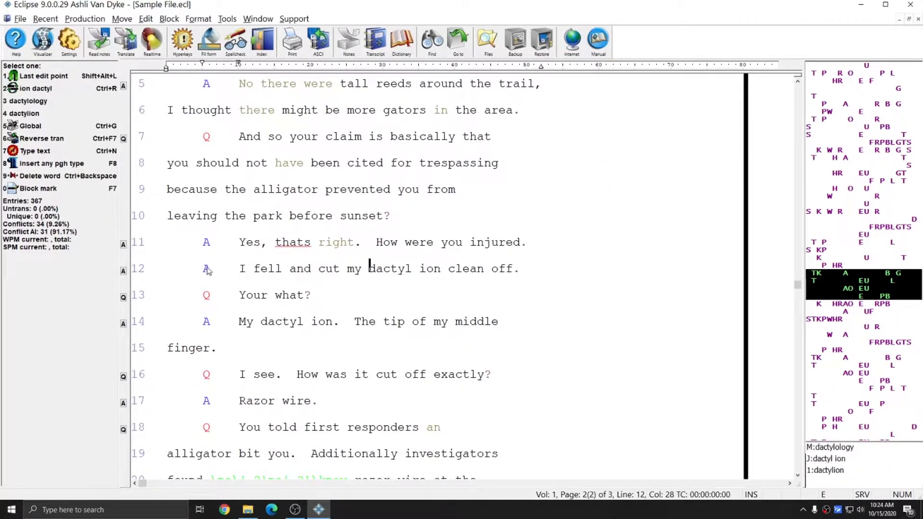
{"action": "mouse_move", "coordinate": [443, 275]}
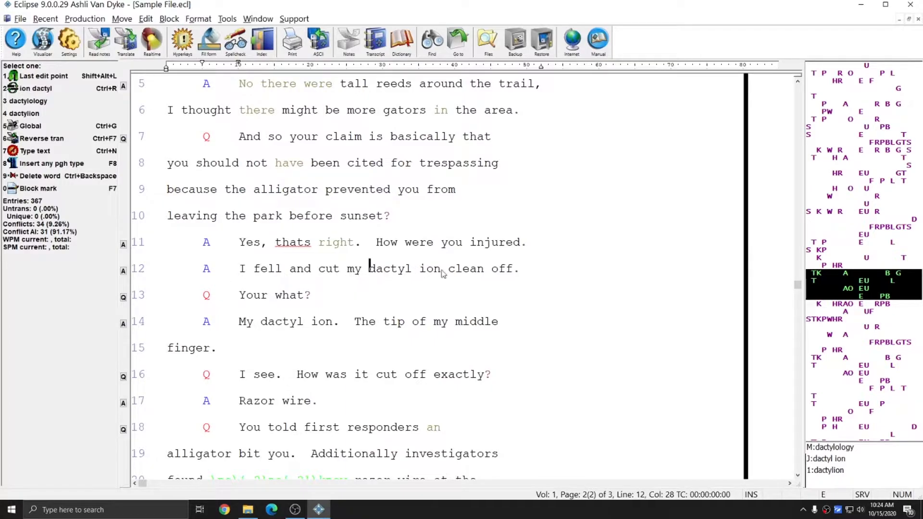
{"action": "mouse_move", "coordinate": [374, 277]}
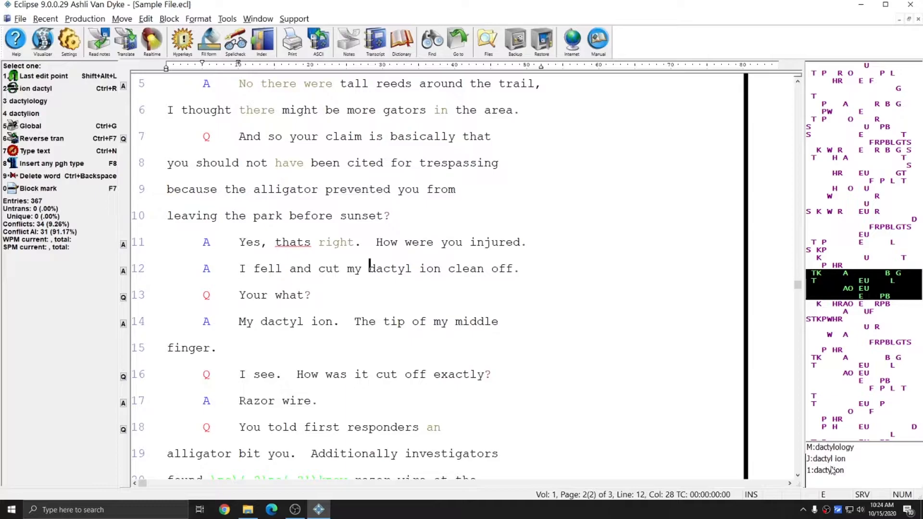
Review the Ashli, Sample File and Medical dictionaries in the Dictionaries list and close it unchanged.
{"action": "left_click", "coordinate": [402, 41]}
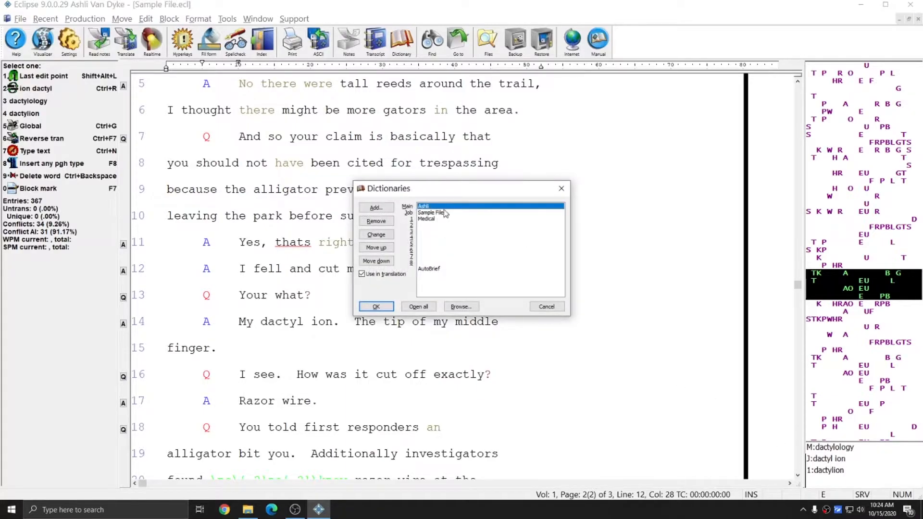
{"action": "left_click", "coordinate": [431, 212]}
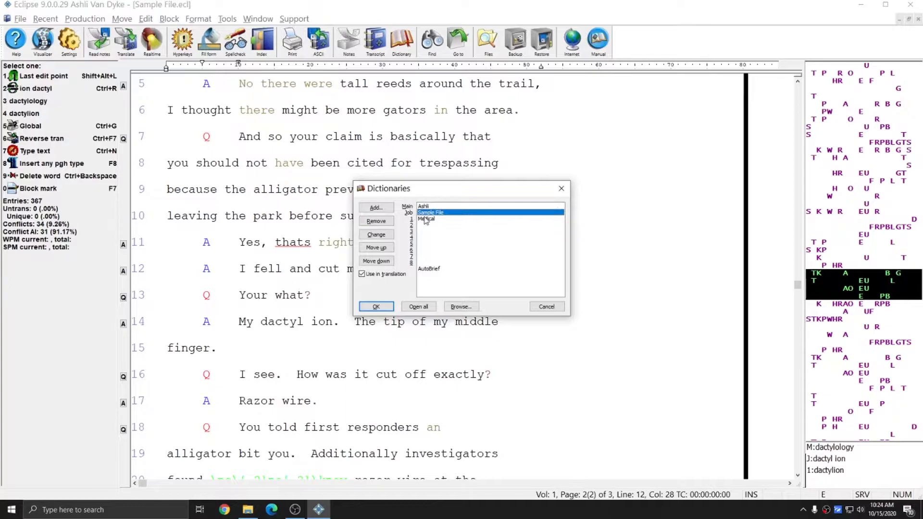
{"action": "left_click", "coordinate": [424, 219]}
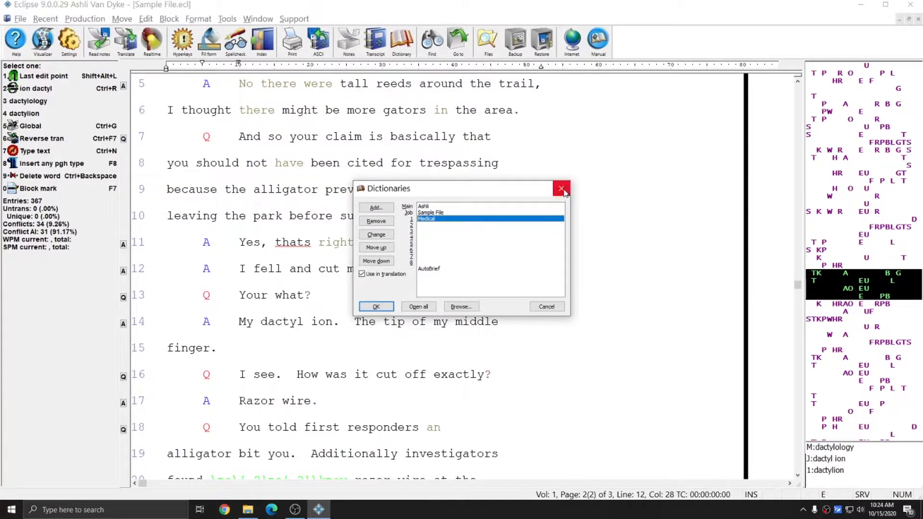
{"action": "left_click", "coordinate": [561, 189]}
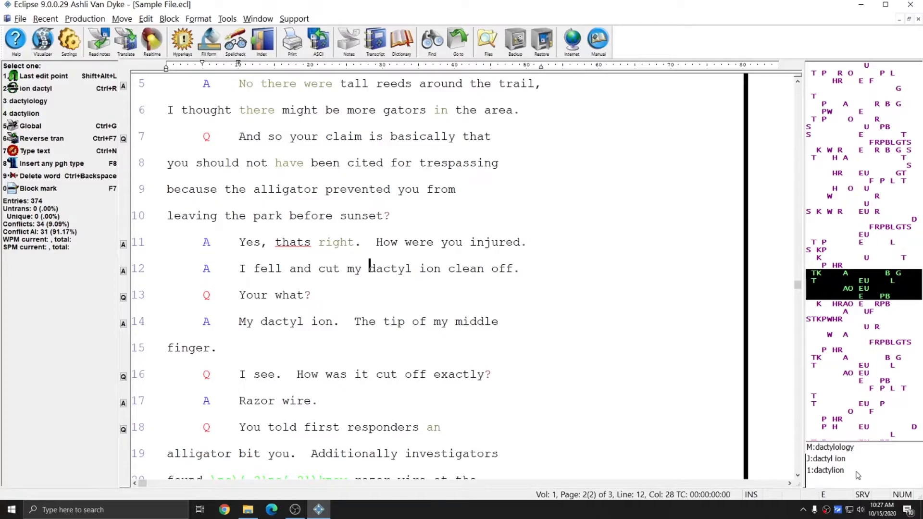
{"action": "mouse_move", "coordinate": [502, 346]}
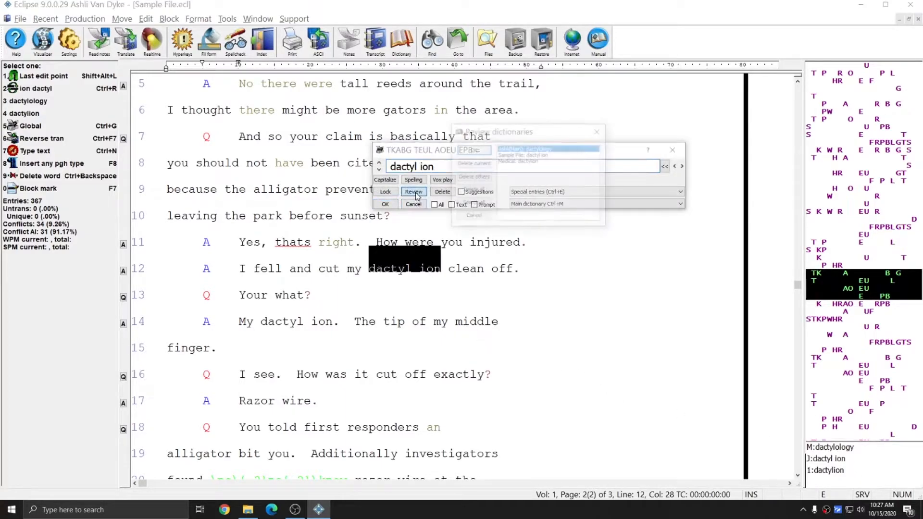
Review all dictionaries' definitions for the stroke, delete the caption daktronics entry and choose dactylion.
{"action": "left_click", "coordinate": [413, 192]}
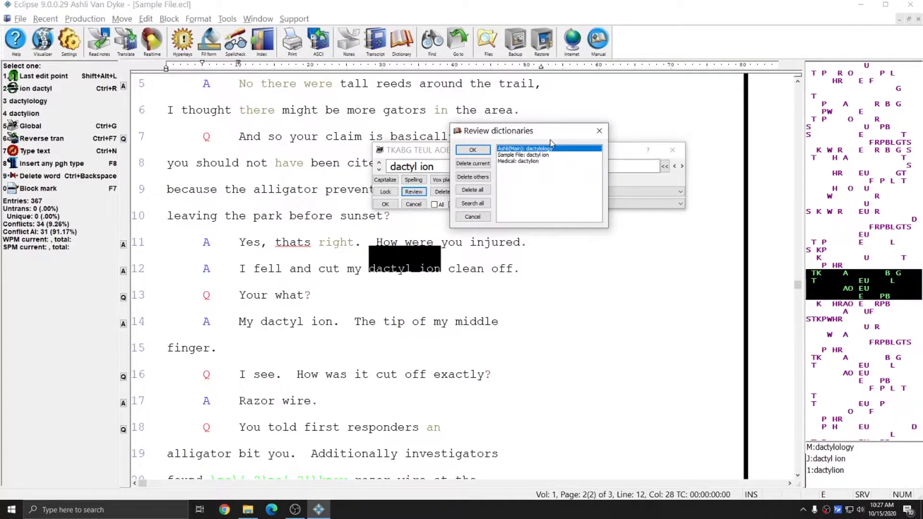
{"action": "mouse_move", "coordinate": [542, 154]}
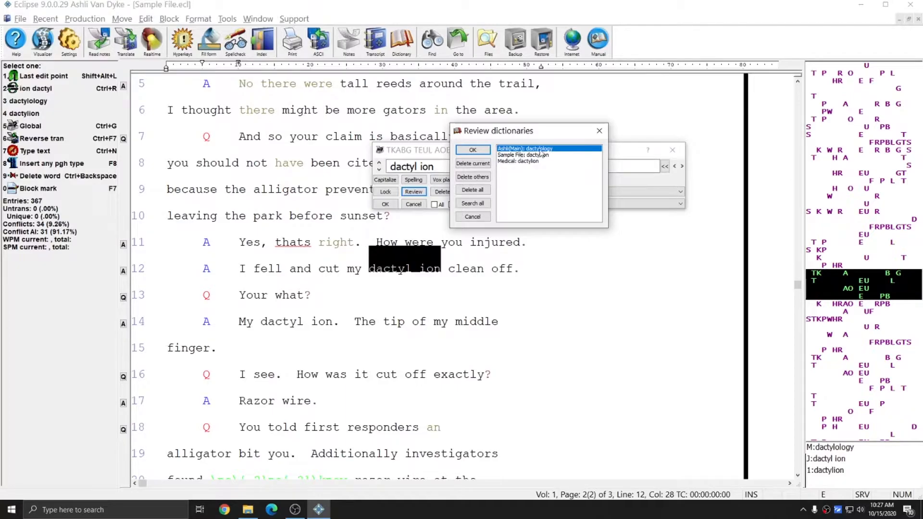
{"action": "mouse_move", "coordinate": [568, 160]}
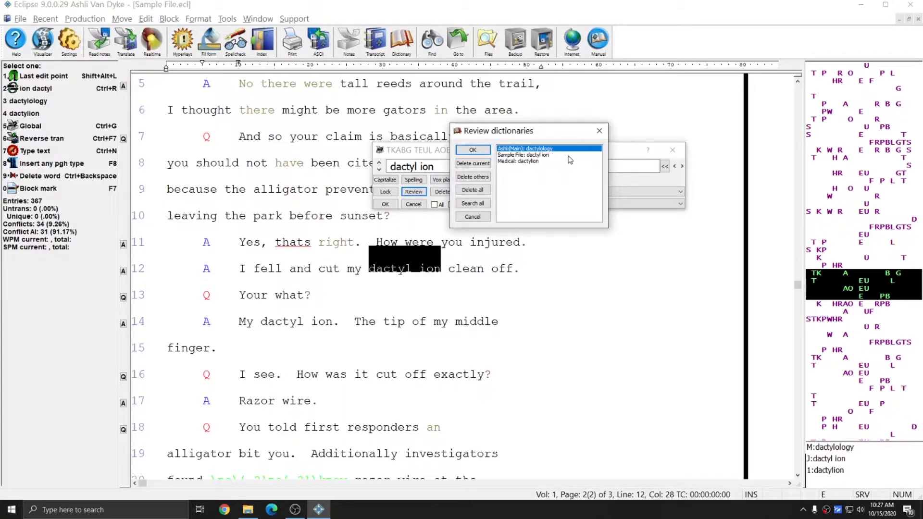
{"action": "left_click", "coordinate": [523, 154]}
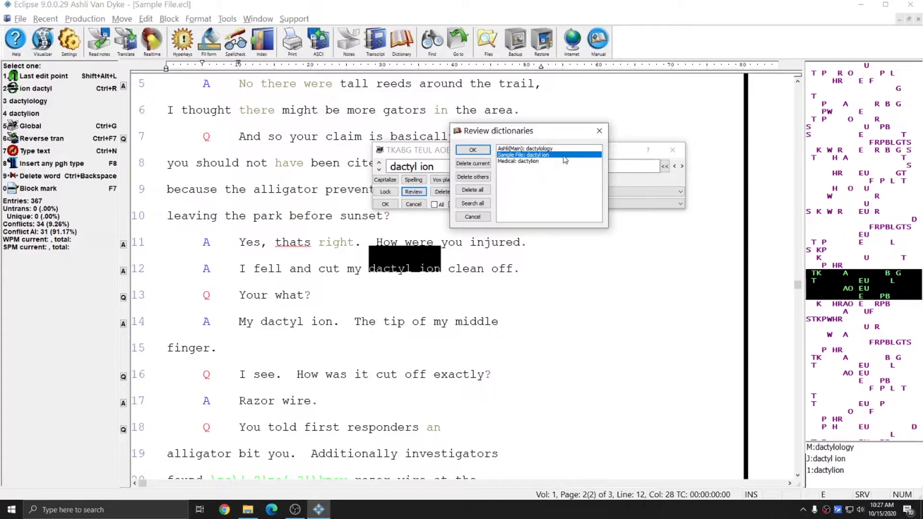
{"action": "mouse_move", "coordinate": [384, 276]}
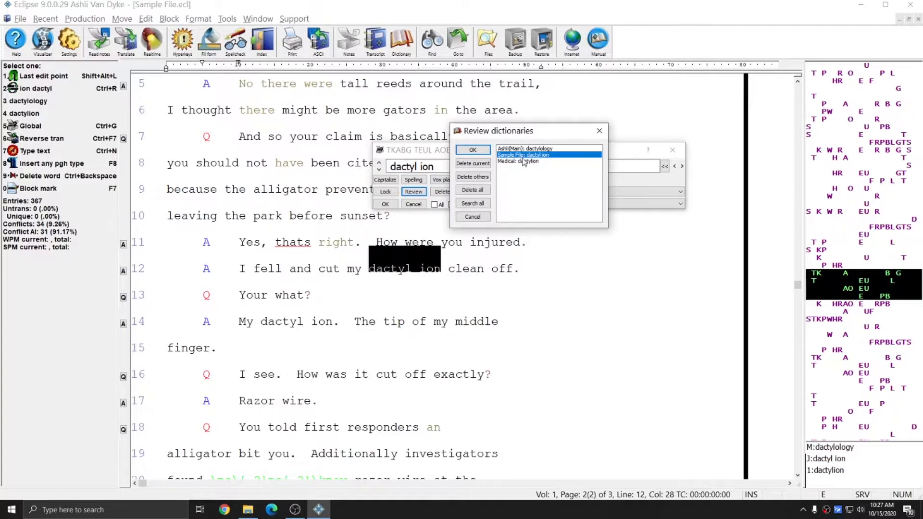
{"action": "left_click", "coordinate": [522, 161]}
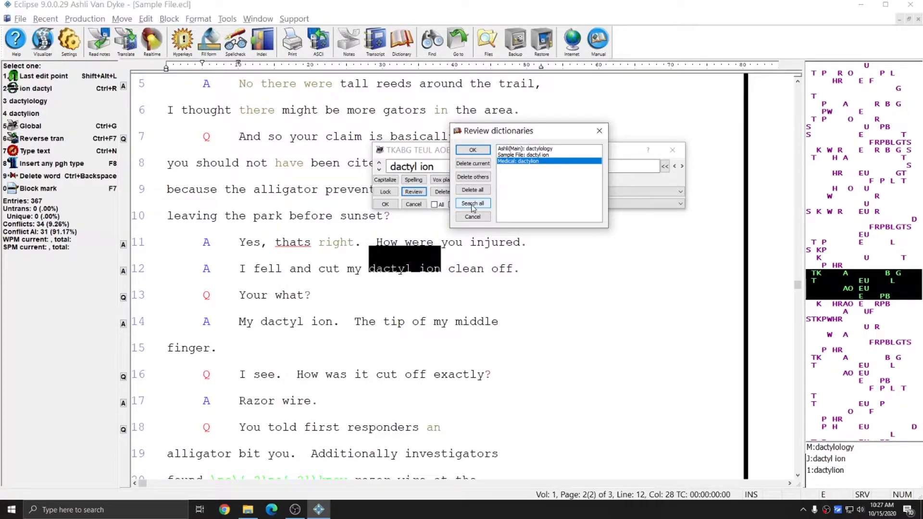
{"action": "left_click", "coordinate": [472, 203]}
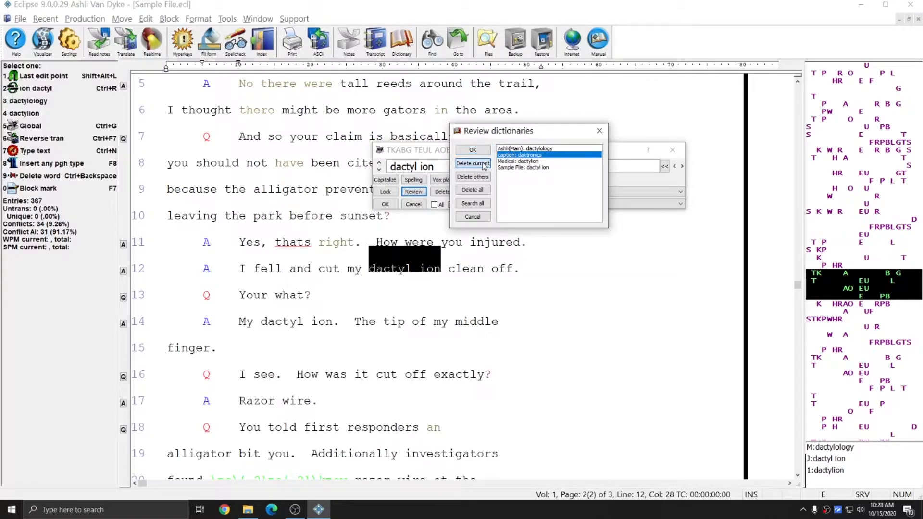
{"action": "left_click", "coordinate": [473, 163]}
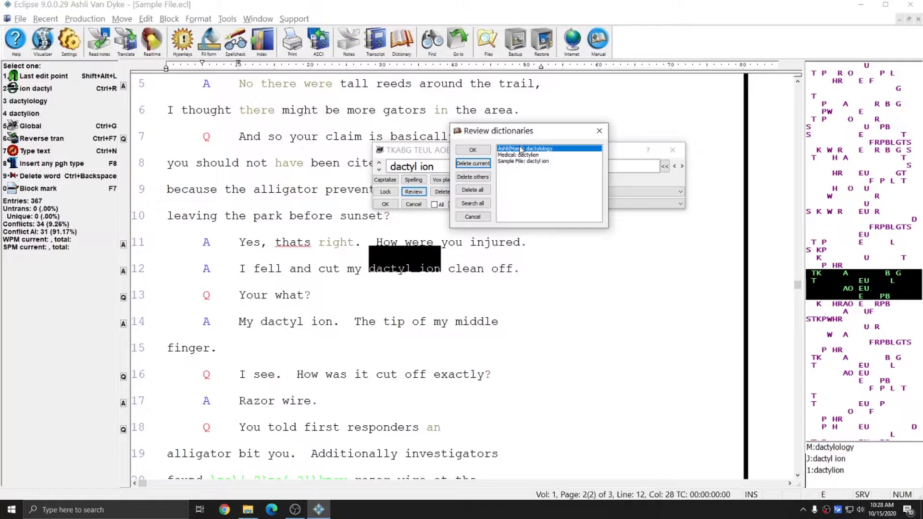
{"action": "left_click", "coordinate": [522, 155]}
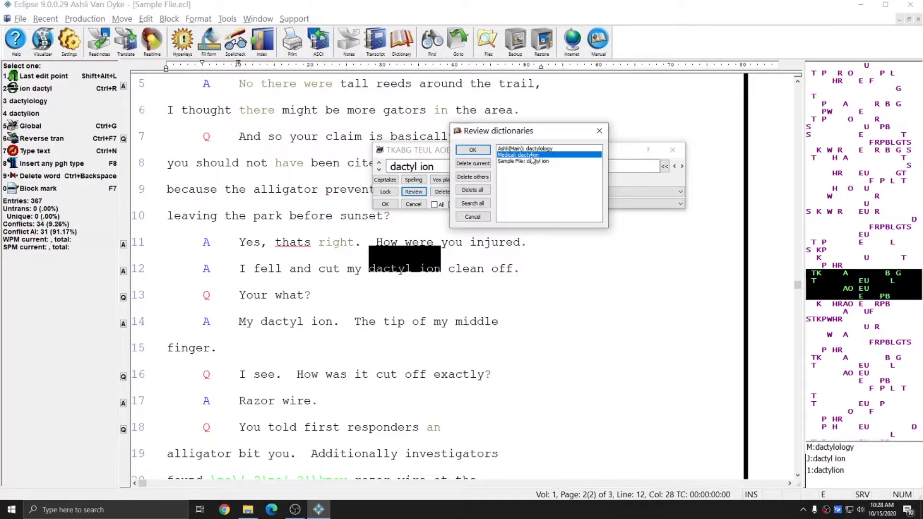
{"action": "mouse_move", "coordinate": [472, 189]}
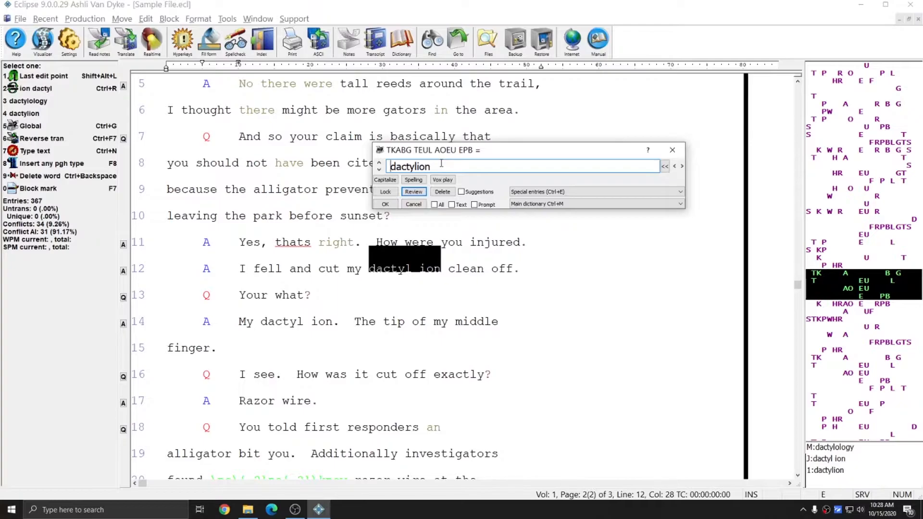
Save dactylion as the global translation so lines 12 and 14 update, then list the job dictionaries.
{"action": "left_click", "coordinate": [386, 204]}
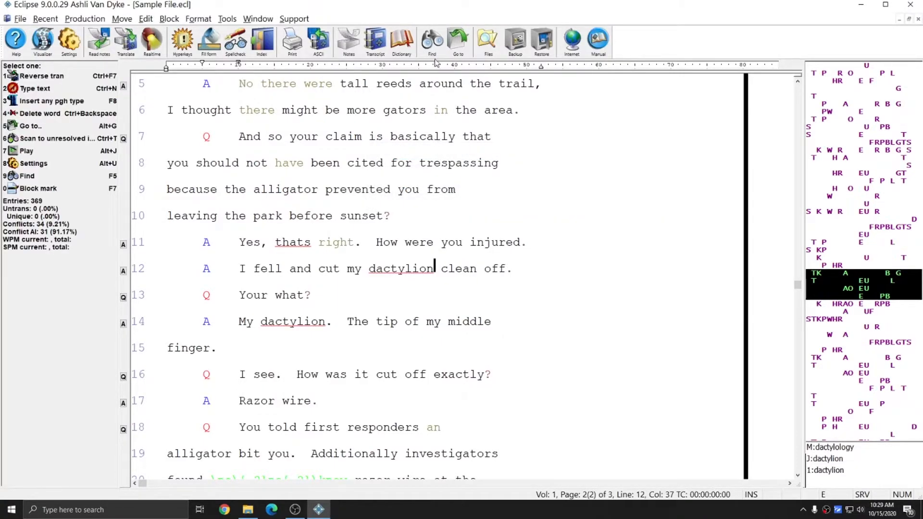
{"action": "left_click", "coordinate": [402, 41]}
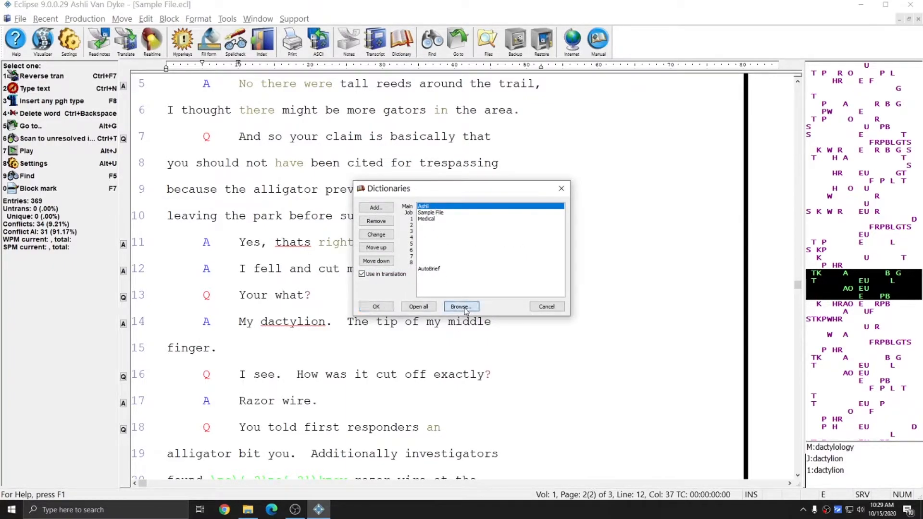
Browse into caption.dix to confirm it now holds no steno entries.
{"action": "left_click", "coordinate": [461, 307]}
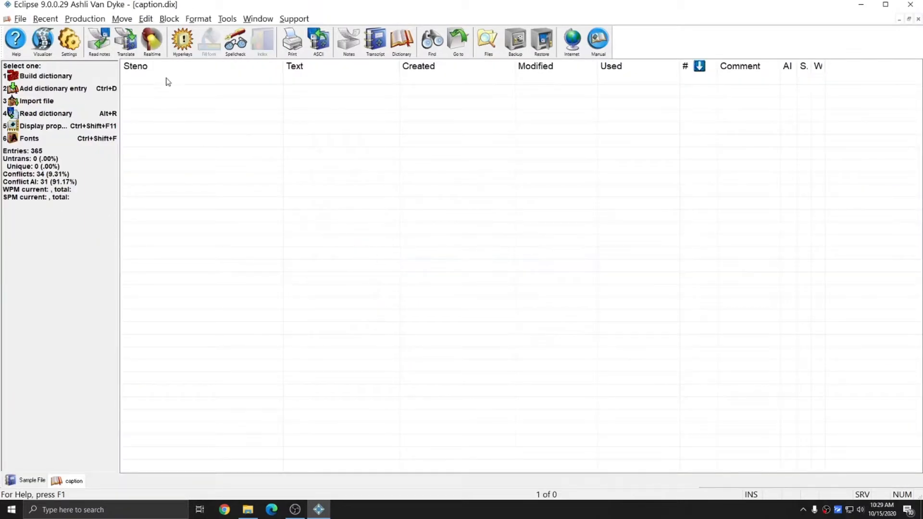
{"action": "mouse_move", "coordinate": [246, 159]}
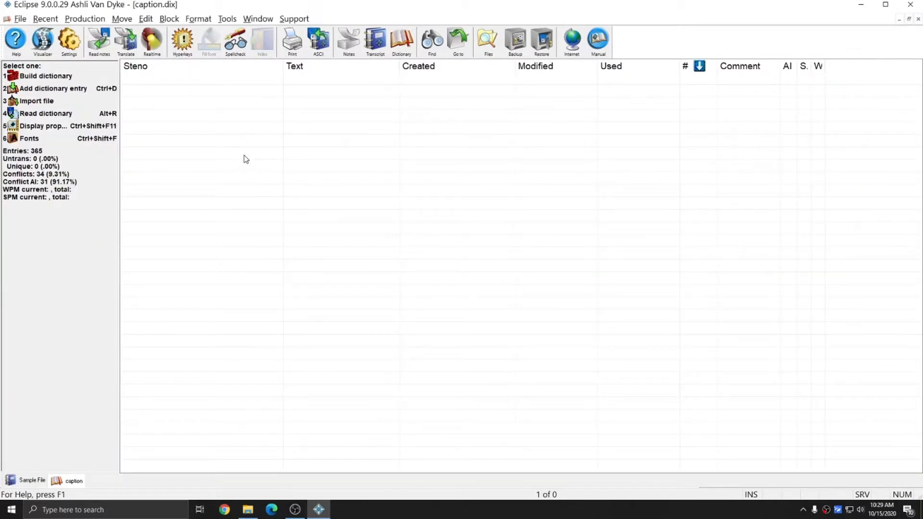
{"action": "mouse_move", "coordinate": [262, 138]}
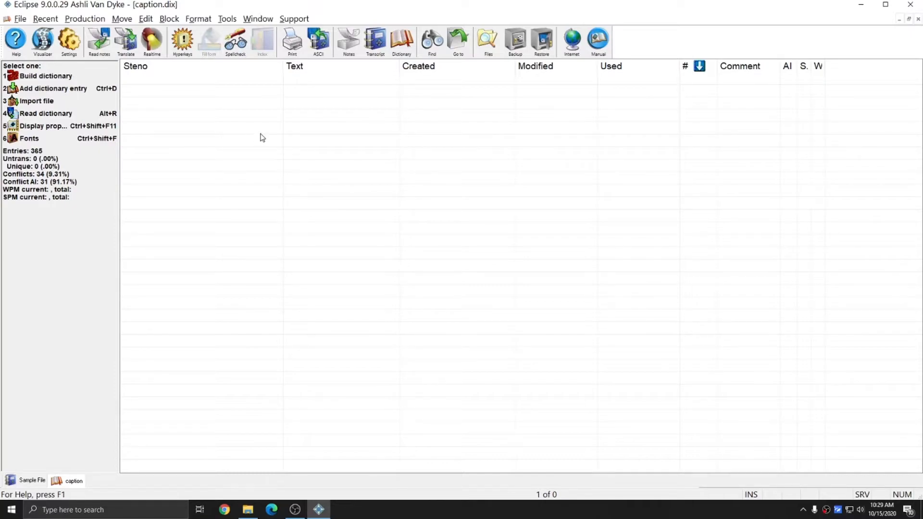
{"action": "mouse_move", "coordinate": [233, 150]}
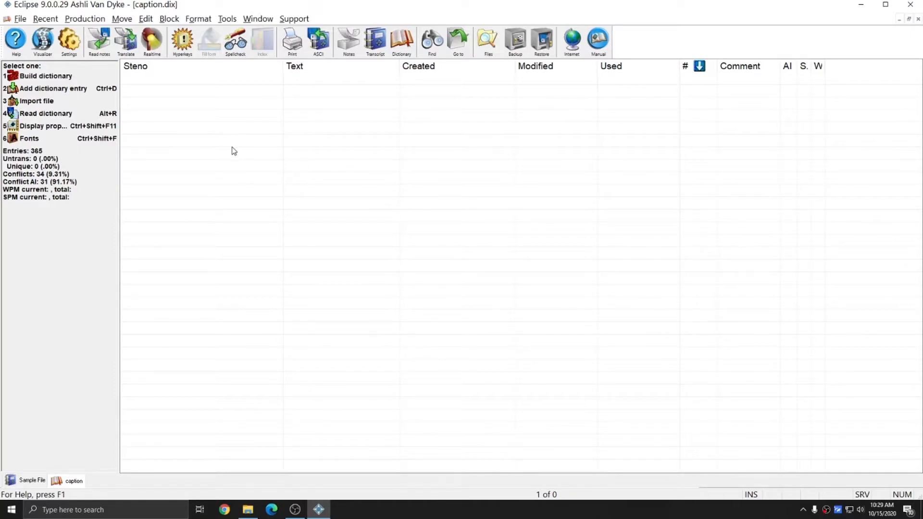
{"action": "mouse_move", "coordinate": [249, 148]}
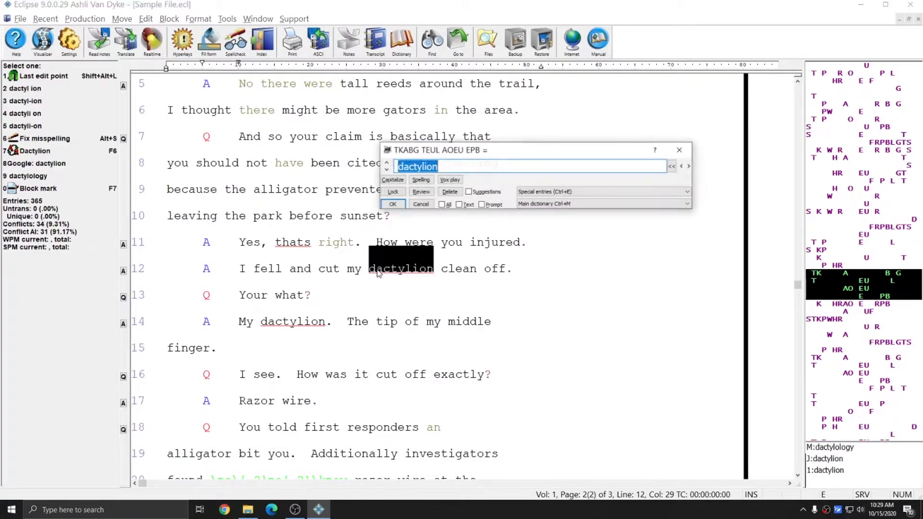
{"action": "left_click", "coordinate": [420, 192]}
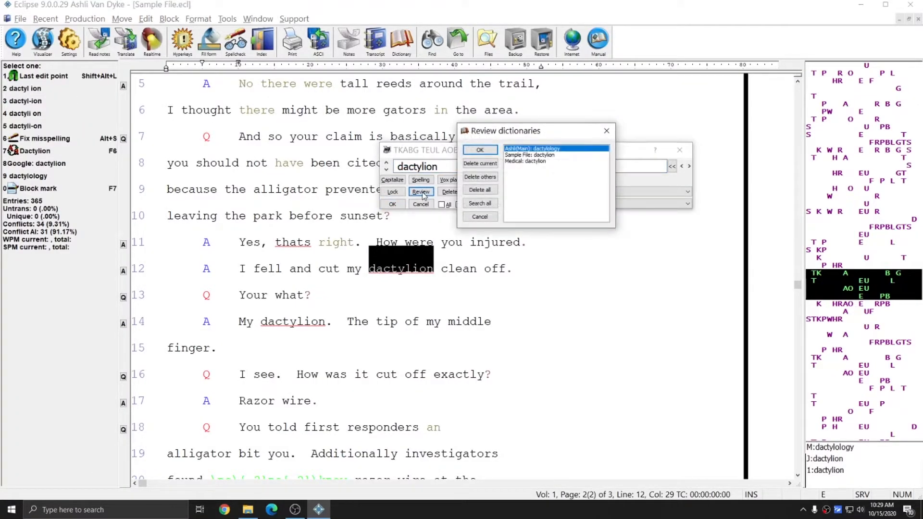
{"action": "mouse_move", "coordinate": [529, 252]}
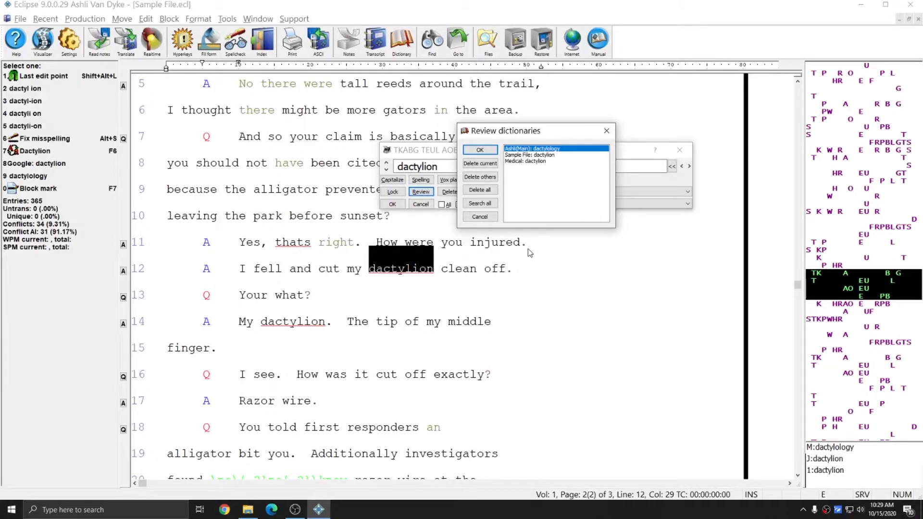
{"action": "mouse_move", "coordinate": [479, 203]}
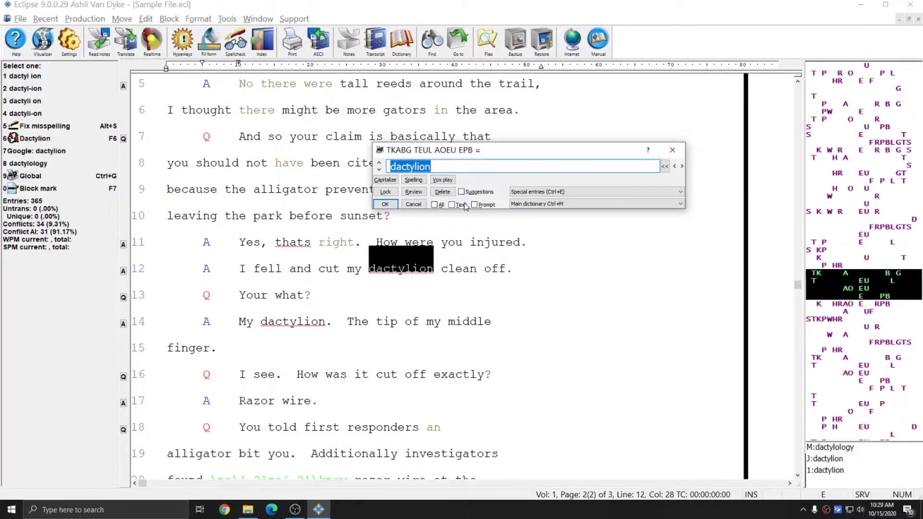
Add the chosen suggested stroke variants for dactylion and verify them in Sample File.dix.
{"action": "left_click", "coordinate": [462, 191]}
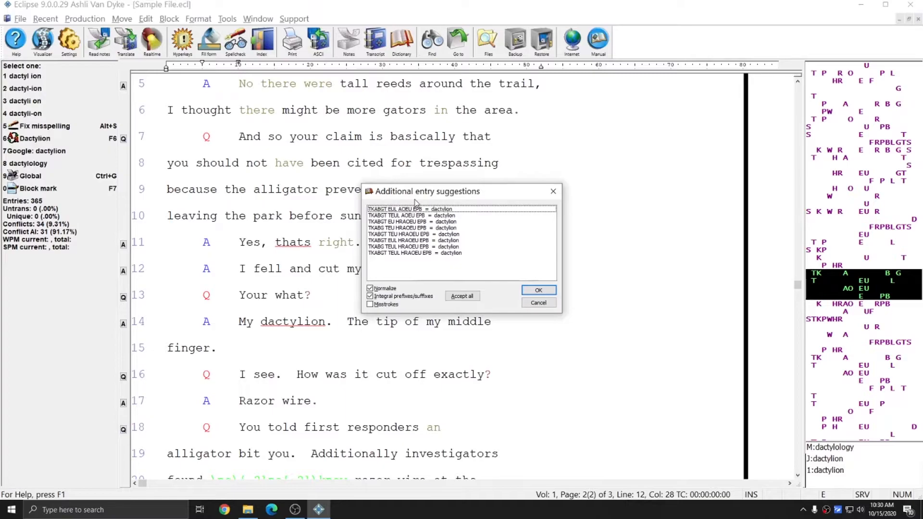
{"action": "mouse_move", "coordinate": [452, 202]}
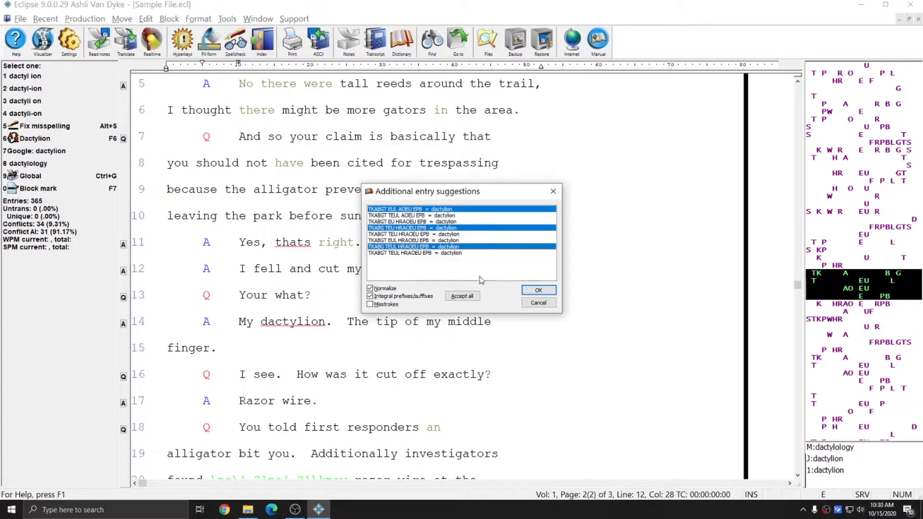
{"action": "left_click", "coordinate": [538, 290]}
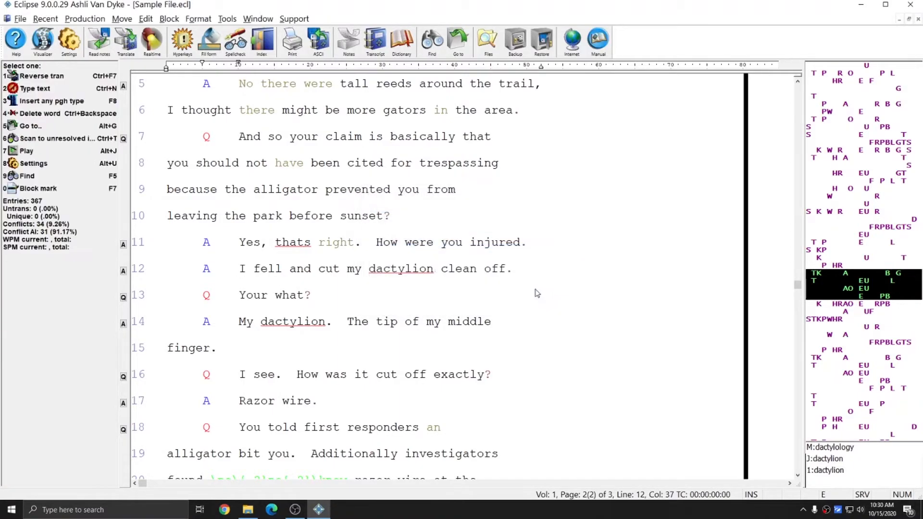
{"action": "left_click", "coordinate": [401, 41]}
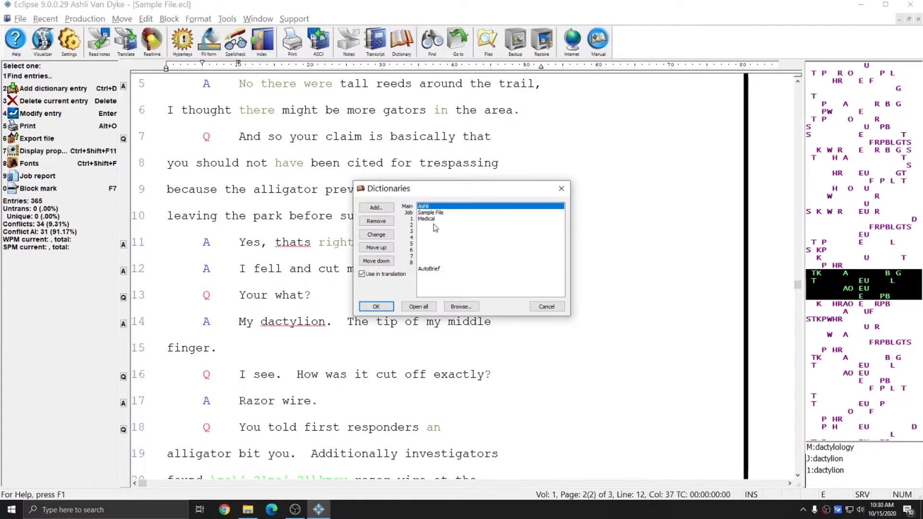
{"action": "left_click", "coordinate": [431, 212]}
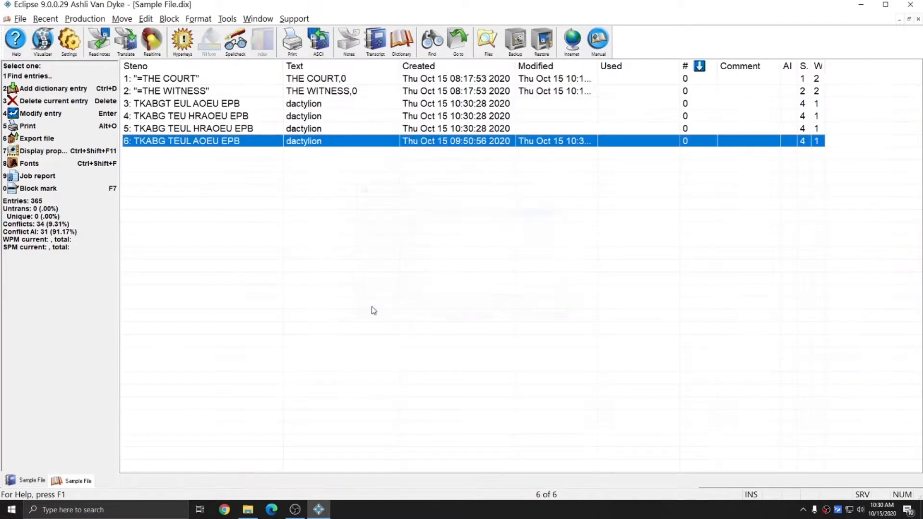
{"action": "left_click", "coordinate": [185, 104]}
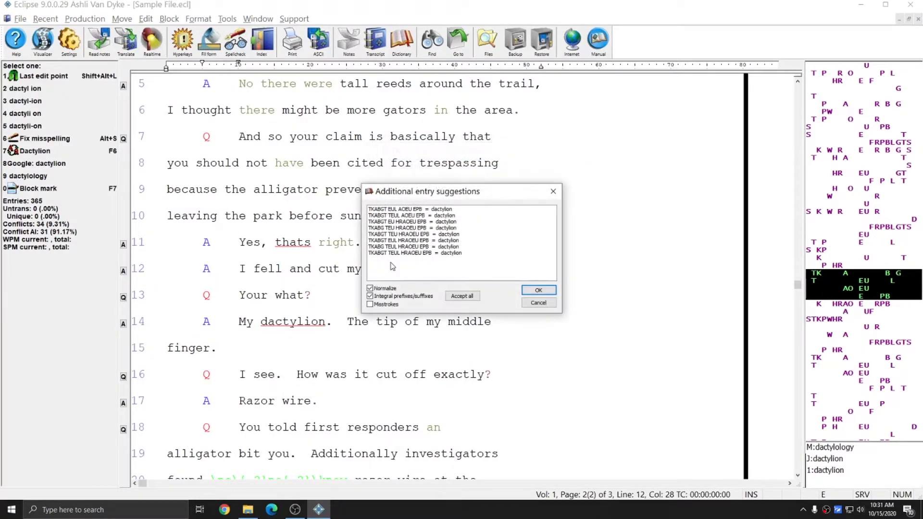
{"action": "mouse_move", "coordinate": [424, 279]}
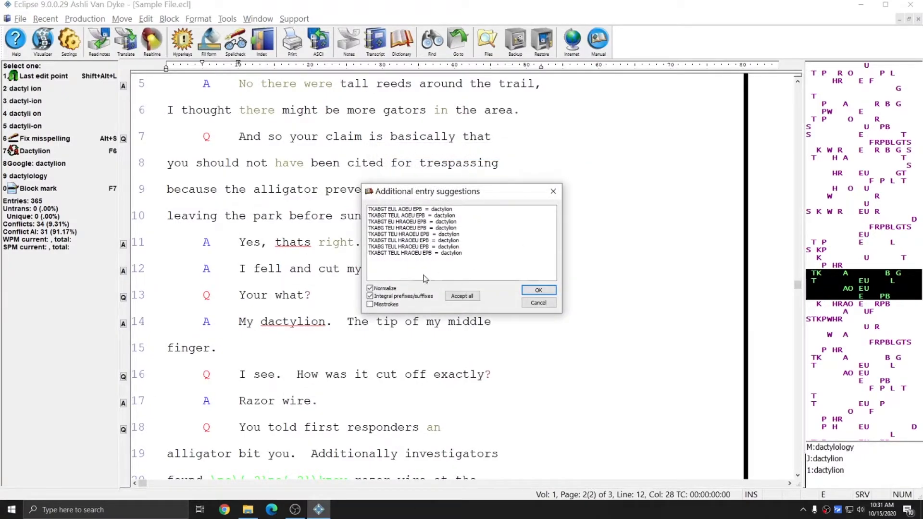
{"action": "mouse_move", "coordinate": [464, 247]}
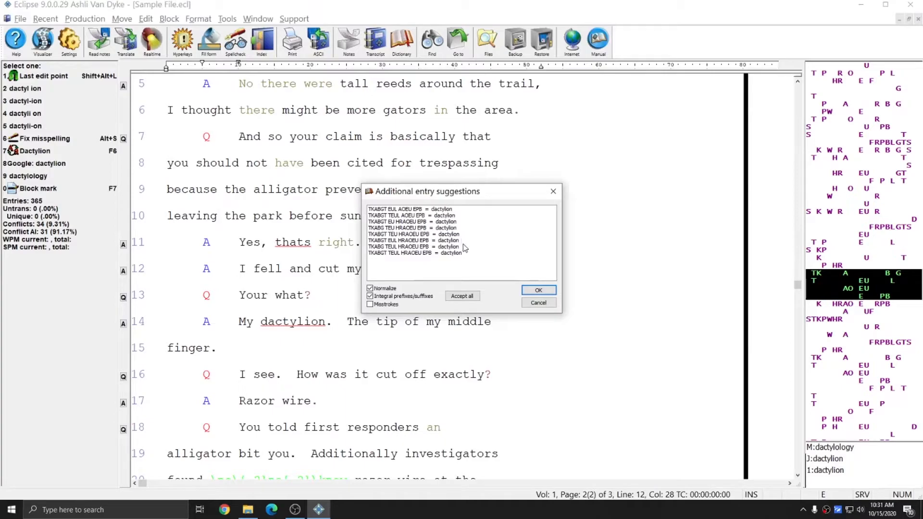
{"action": "mouse_move", "coordinate": [467, 247]}
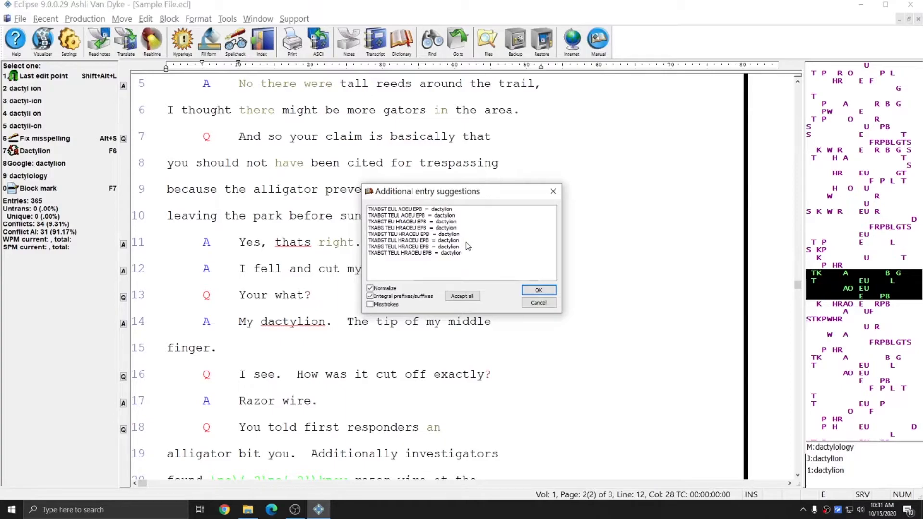
{"action": "mouse_move", "coordinate": [492, 254]}
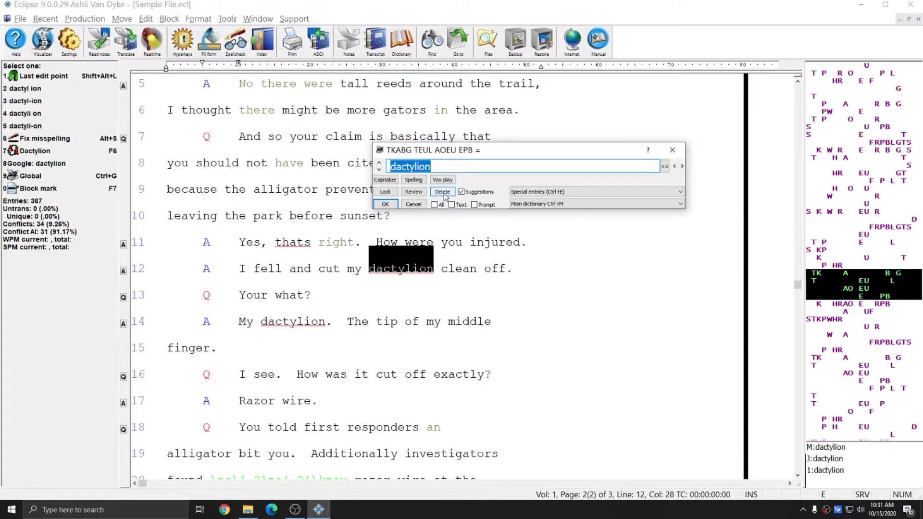
Delete the stroke's dactylion entry, then retype "da" in line 12 and accept dactylion.
{"action": "left_click", "coordinate": [443, 191]}
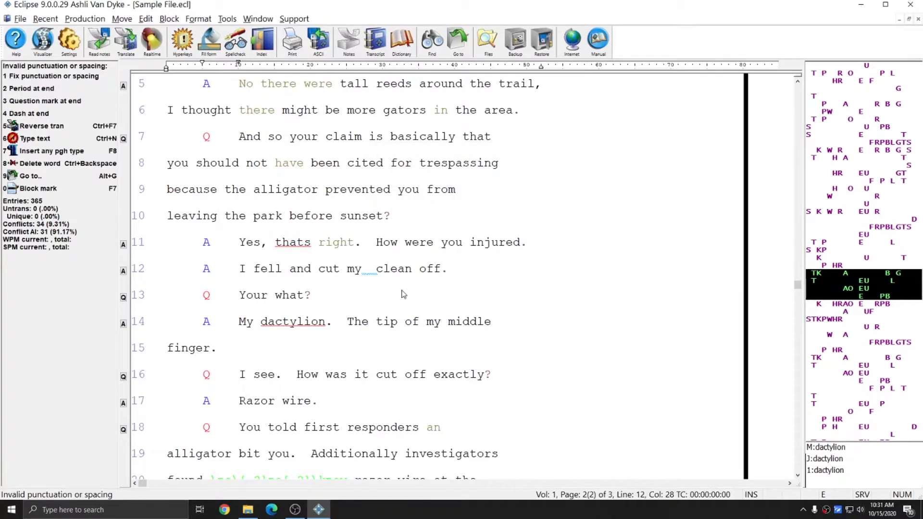
{"action": "left_click", "coordinate": [370, 268]}
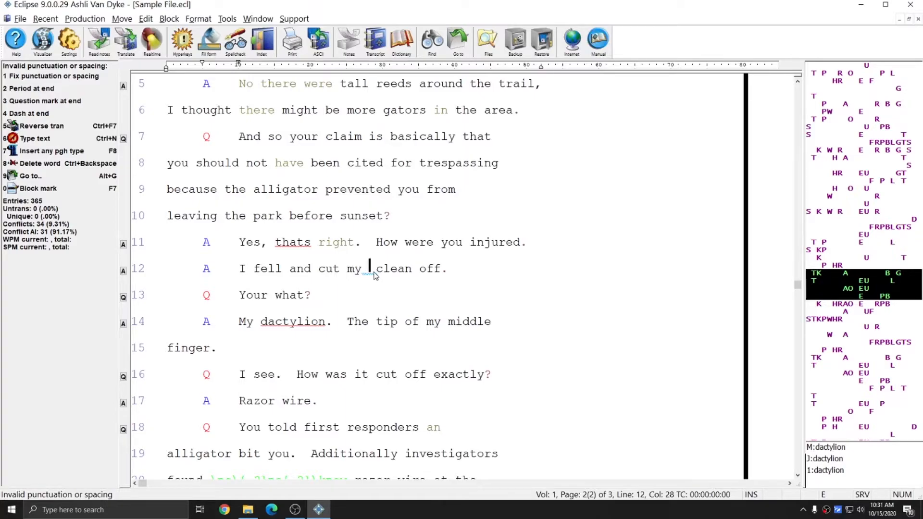
{"action": "type", "text": "dactylion"}
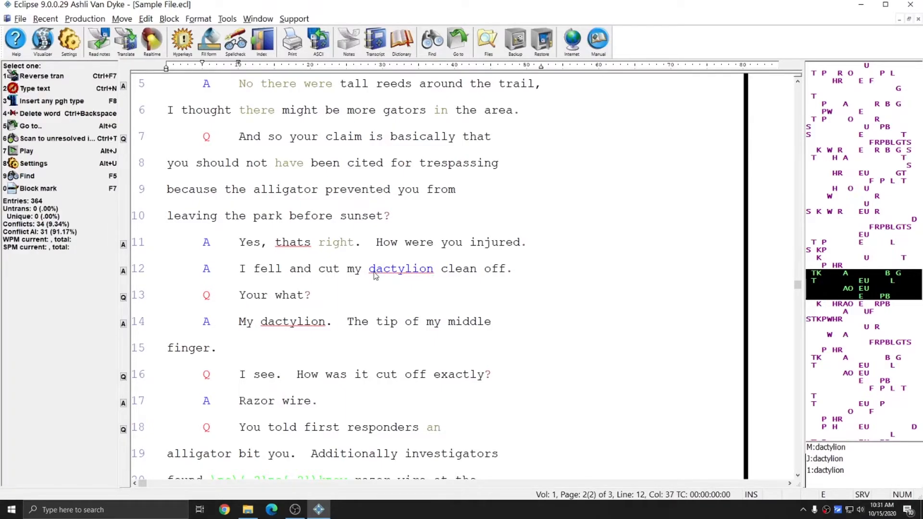
{"action": "left_click", "coordinate": [435, 269]}
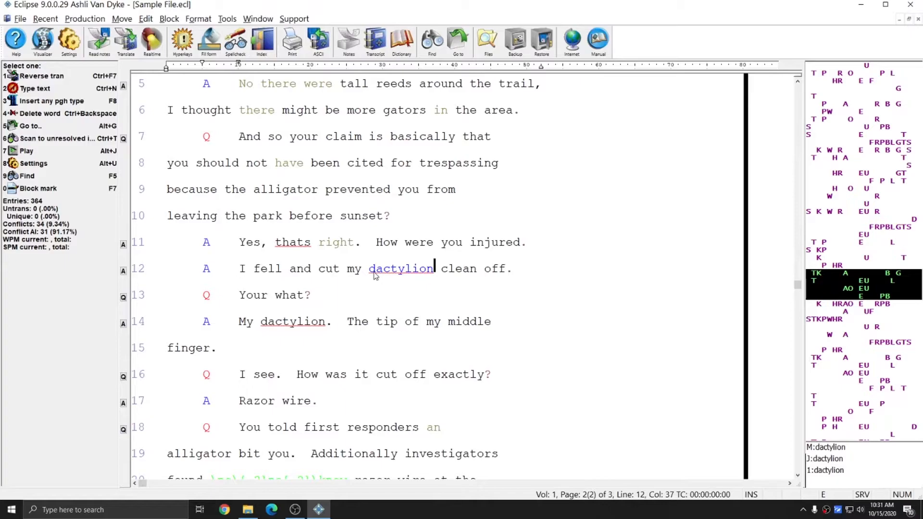
{"action": "mouse_move", "coordinate": [452, 274]}
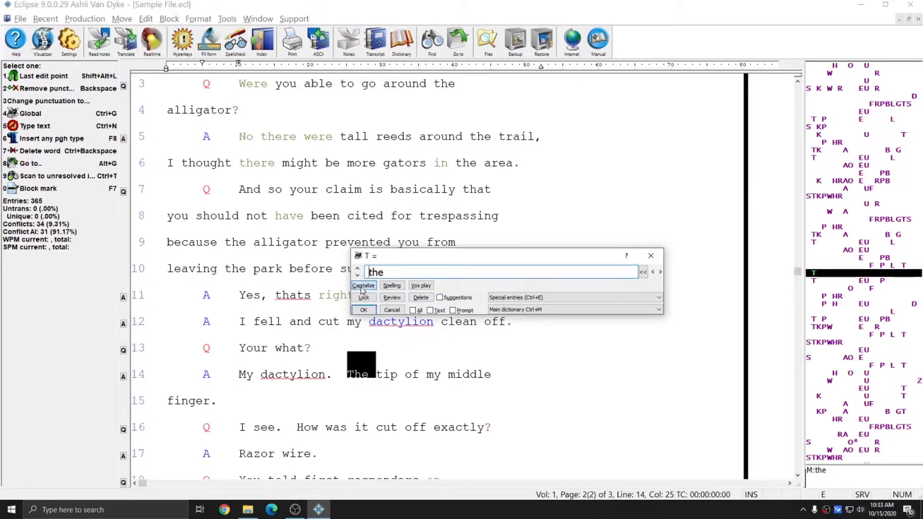
{"action": "mouse_move", "coordinate": [432, 380]}
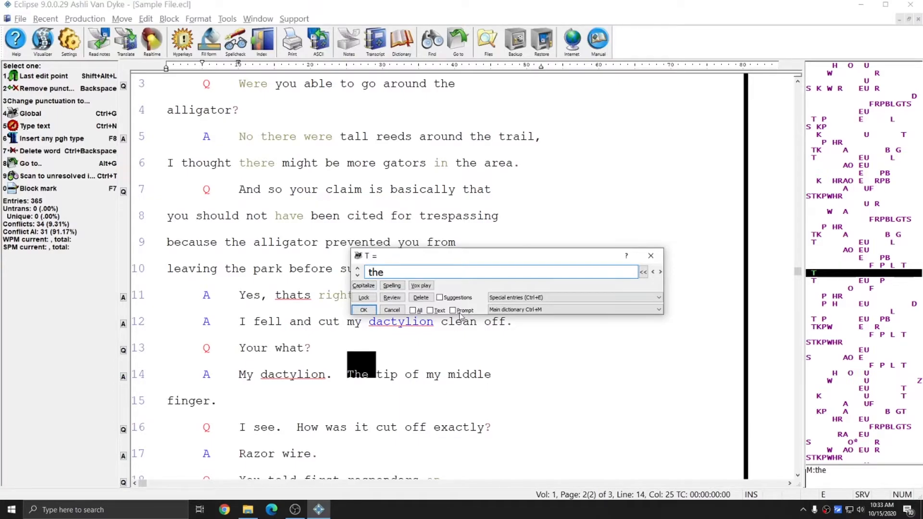
Save the global entry for "the" with prompting on and replace this found instance.
{"action": "left_click", "coordinate": [452, 310]}
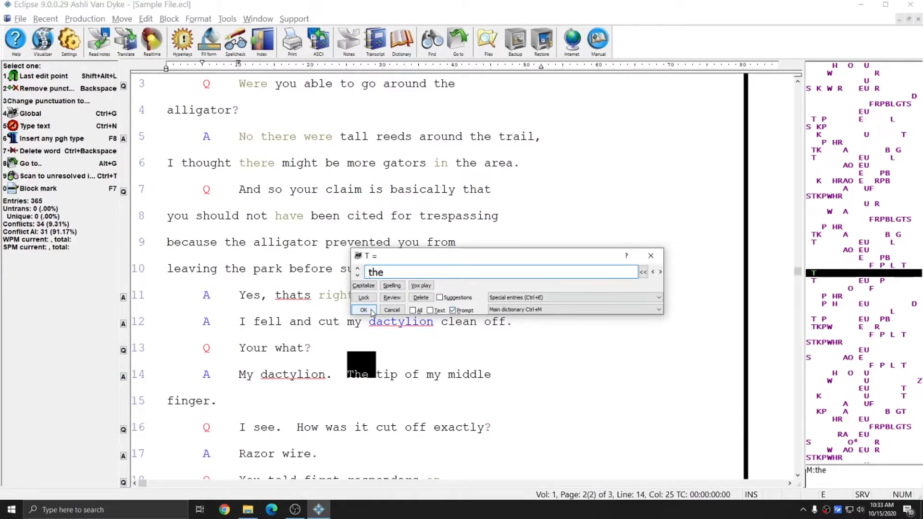
{"action": "left_click", "coordinate": [364, 310]}
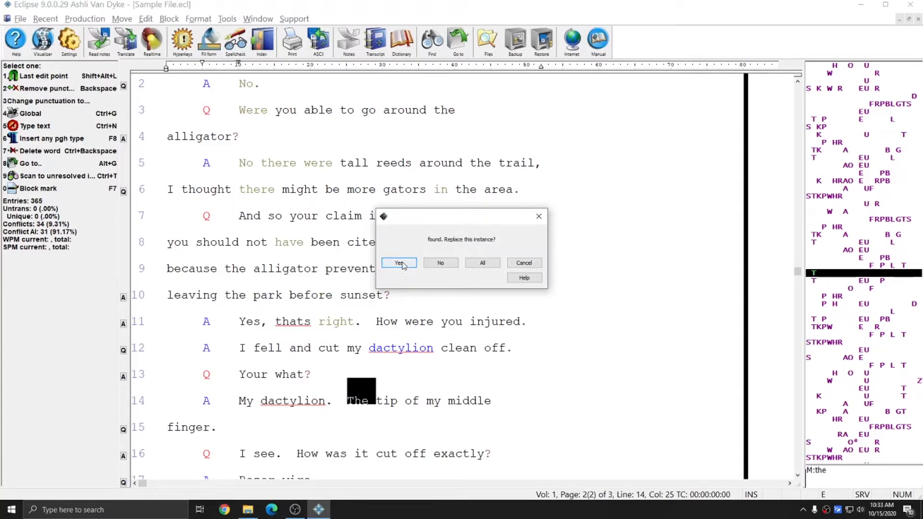
{"action": "left_click", "coordinate": [399, 263]}
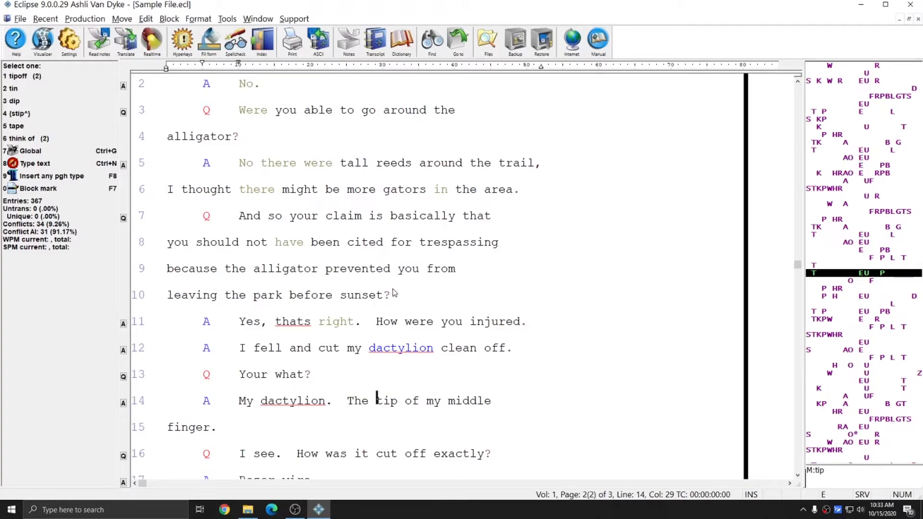
{"action": "mouse_move", "coordinate": [381, 297]}
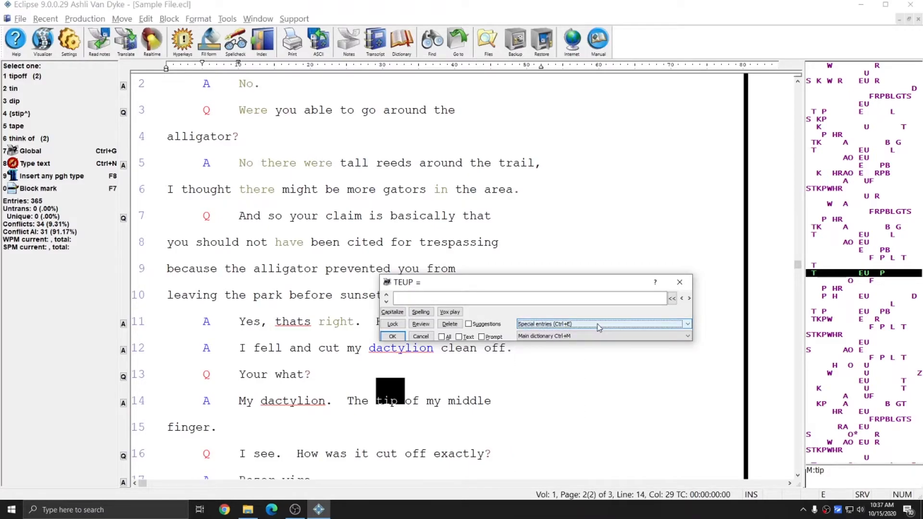
{"action": "mouse_move", "coordinate": [598, 327]}
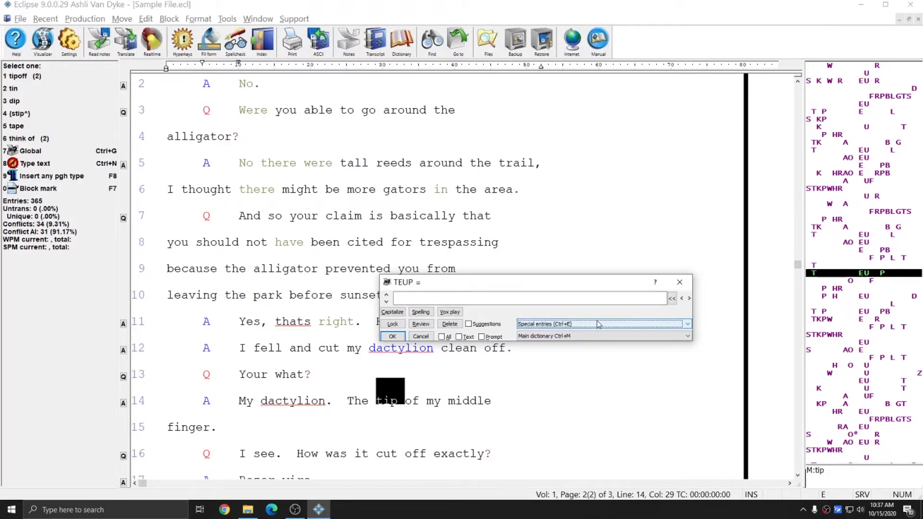
Fill the TEUP entry's translation from the Speaker special entry and select it for editing.
{"action": "left_click", "coordinate": [686, 324]}
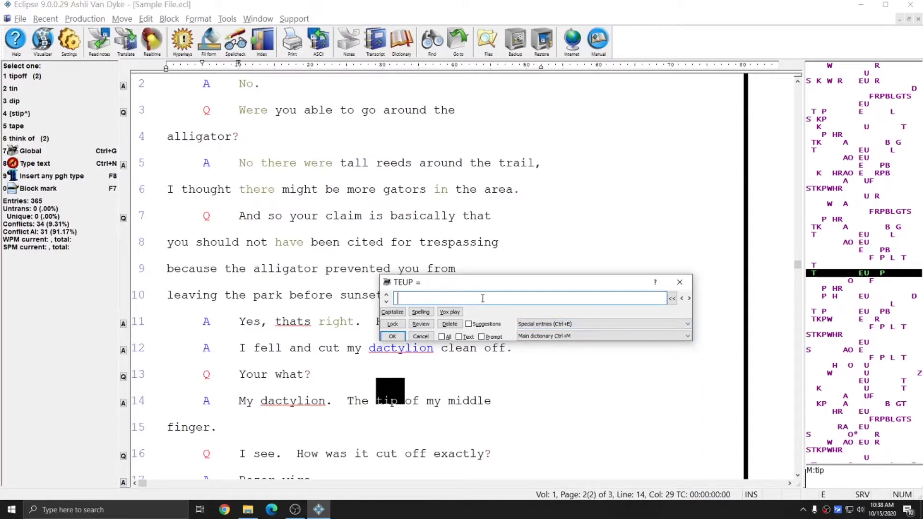
{"action": "type", "text": "{~}"}
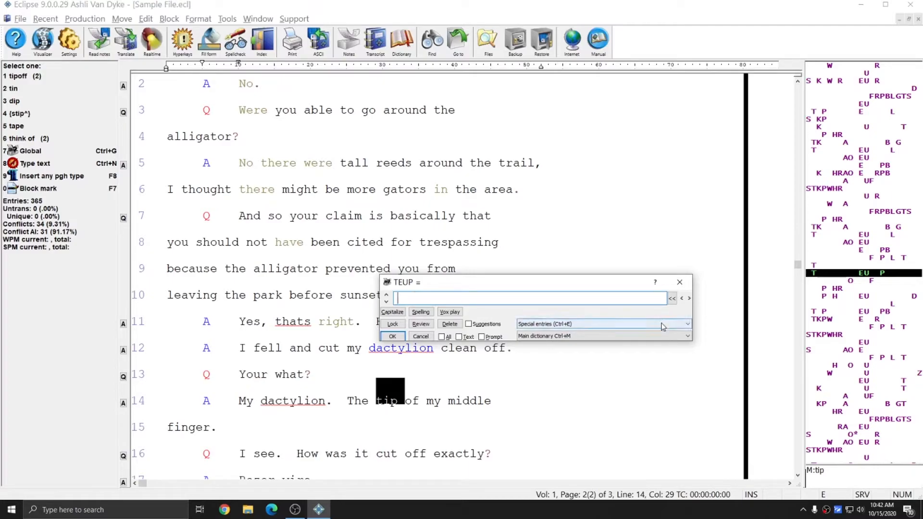
{"action": "left_click", "coordinate": [685, 323]}
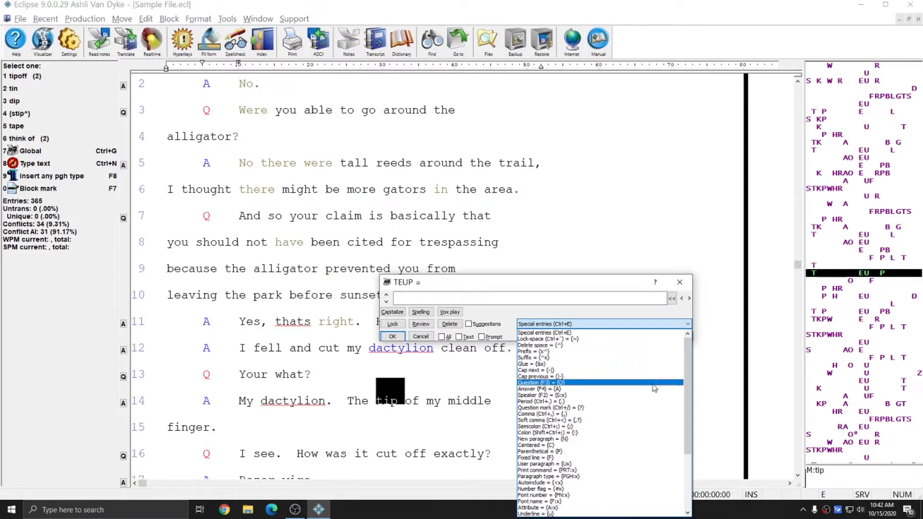
{"action": "mouse_move", "coordinate": [578, 383]}
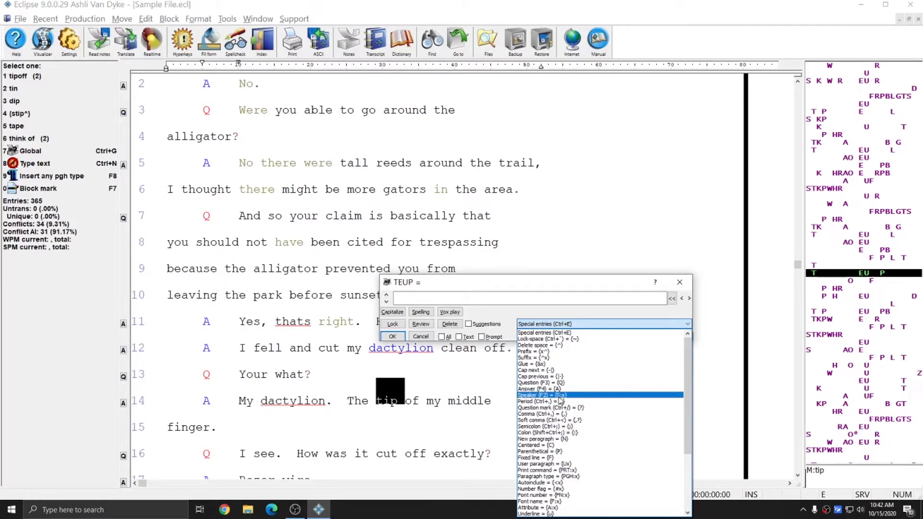
{"action": "left_click", "coordinate": [541, 401]}
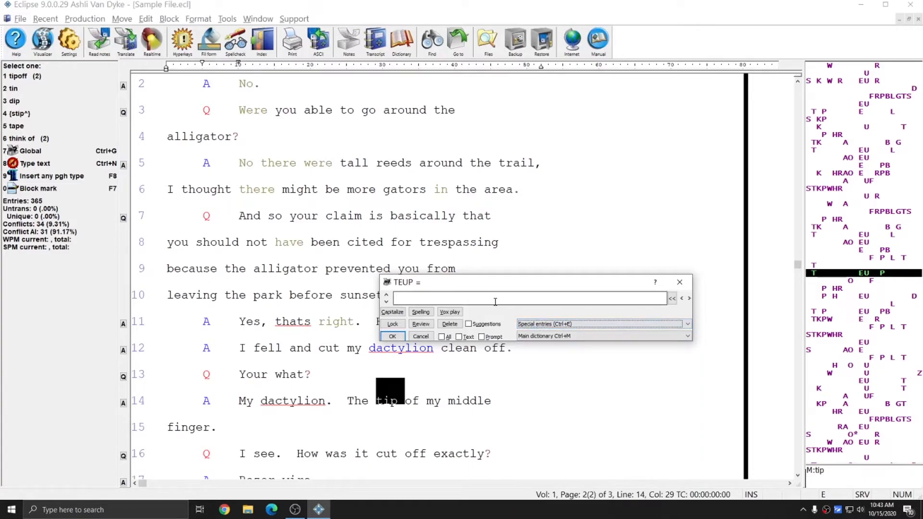
{"action": "type", "text": "{Q}"}
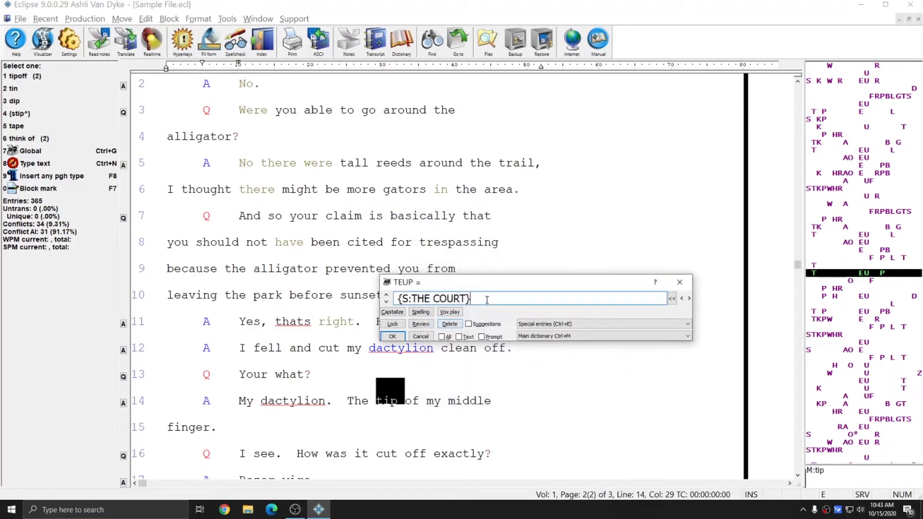
{"action": "triple_click", "coordinate": [432, 299]}
{"action": "type", "text": "S:"}
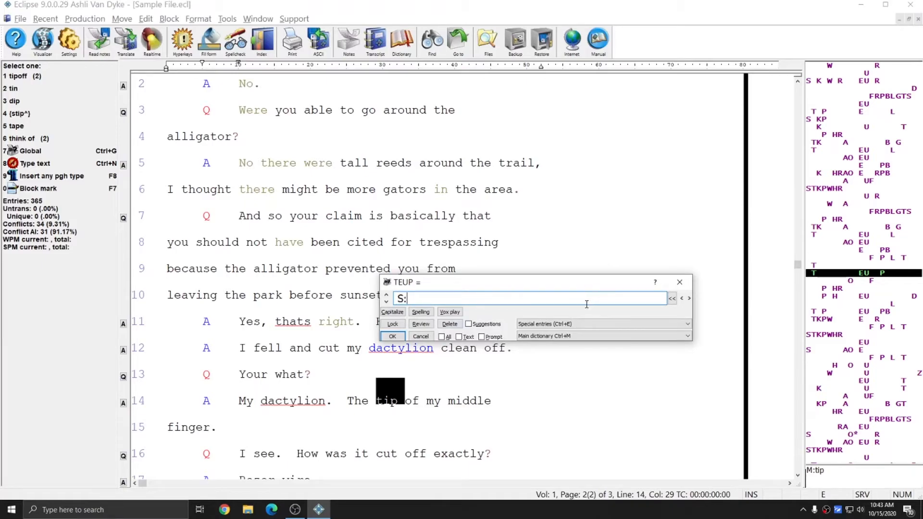
Draft "SPEAKER 1" surrounded in braces, then a {^} delete-space translation.
{"action": "type", "text": "SPEAKER 1"}
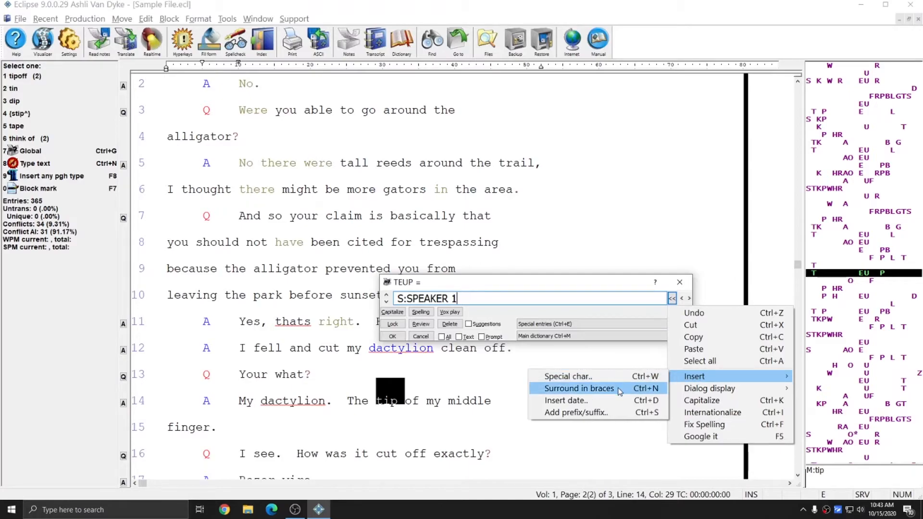
{"action": "mouse_move", "coordinate": [551, 305]}
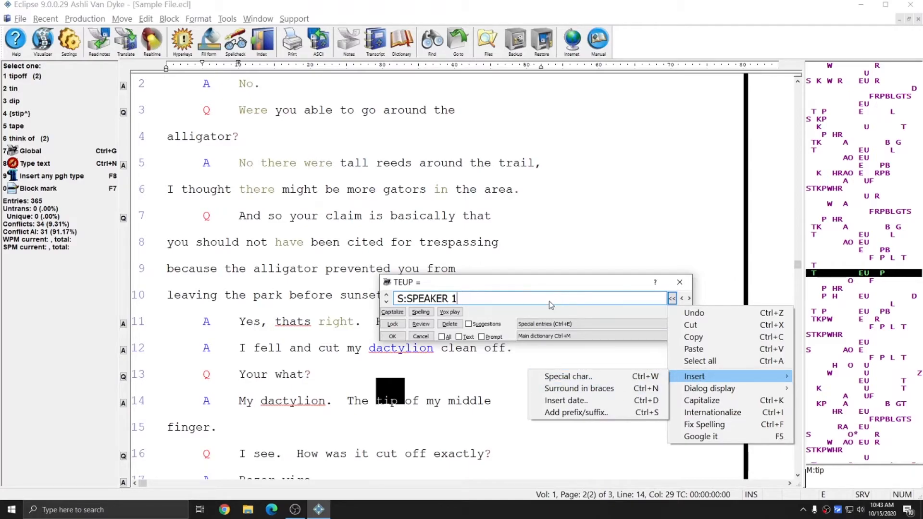
{"action": "left_click", "coordinate": [578, 388]}
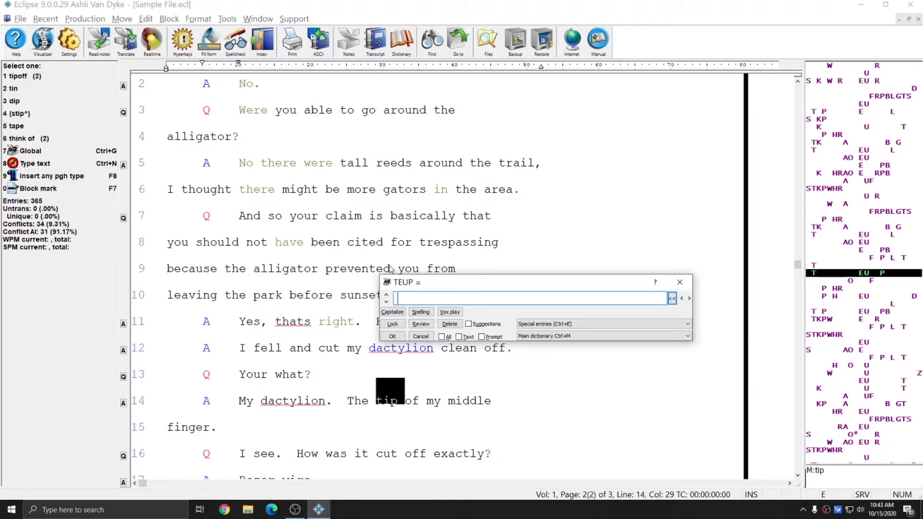
{"action": "type", "text": "^"}
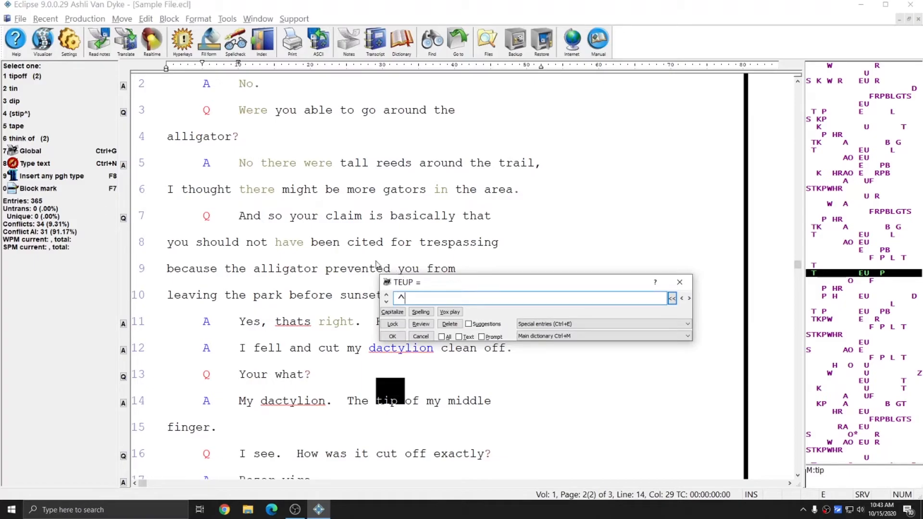
{"action": "type", "text": "{}"}
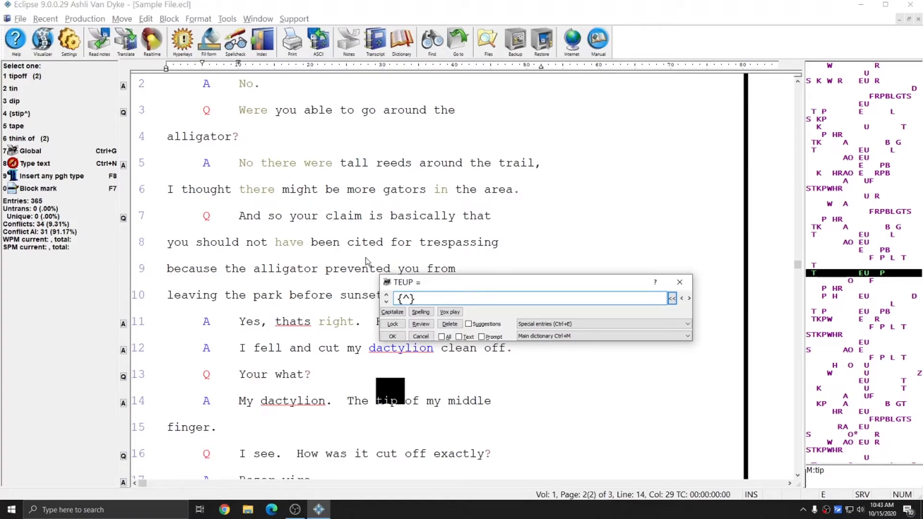
Try a suffixed-word translation on "have" via the Add prefix/suffix insertion options.
{"action": "right_click", "coordinate": [527, 298]}
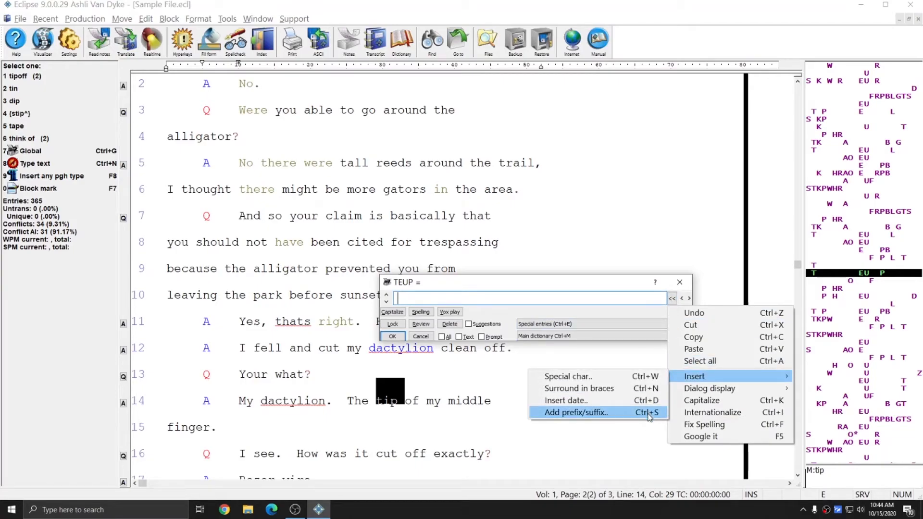
{"action": "mouse_move", "coordinate": [556, 306]}
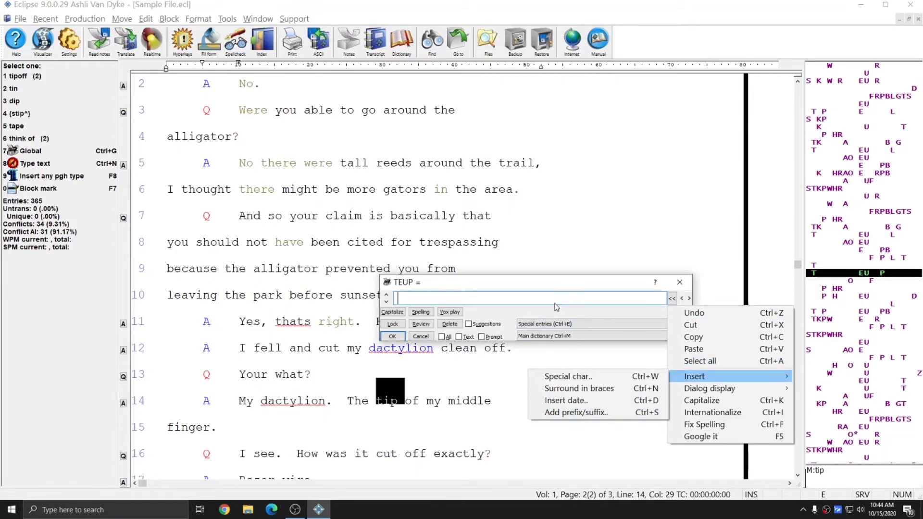
{"action": "type", "text": "have"}
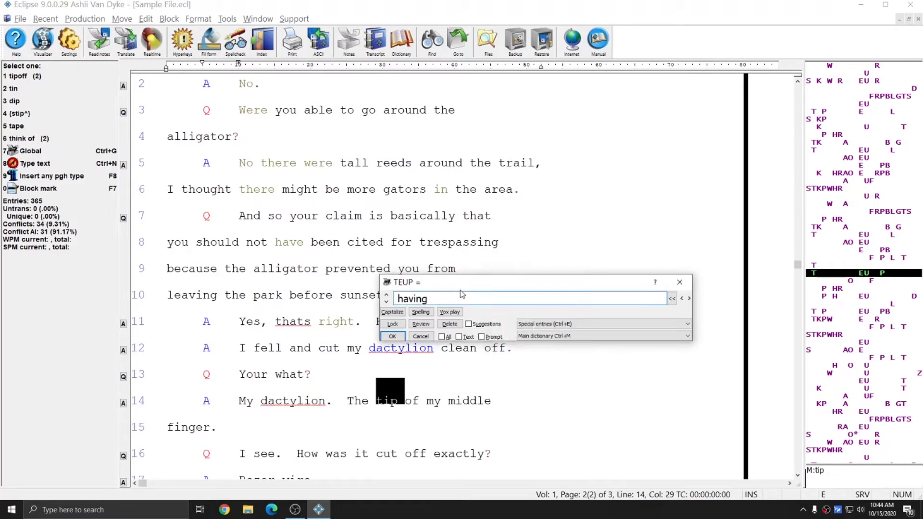
{"action": "mouse_move", "coordinate": [427, 287]}
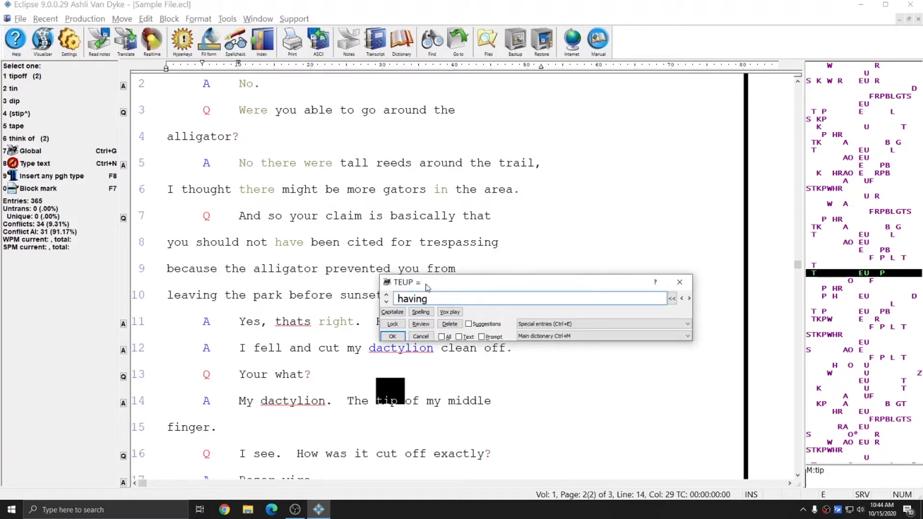
{"action": "right_click", "coordinate": [524, 298]}
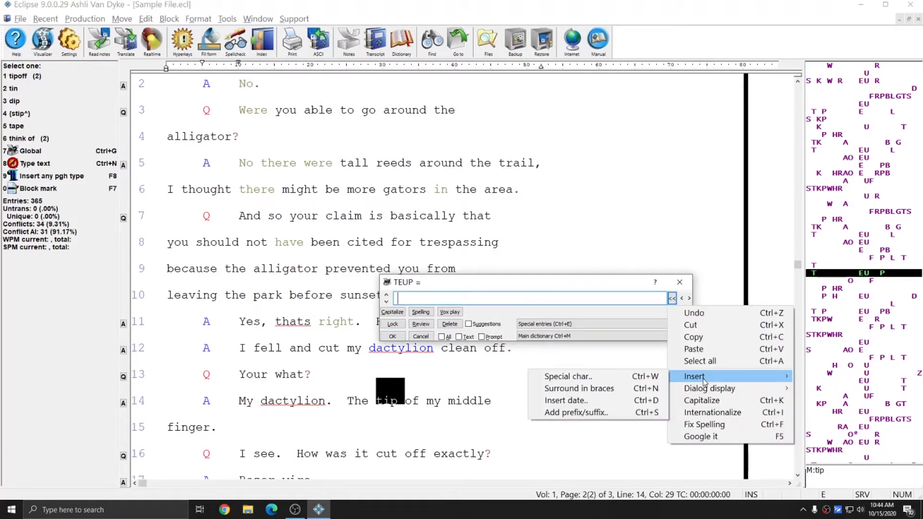
{"action": "mouse_move", "coordinate": [580, 387]}
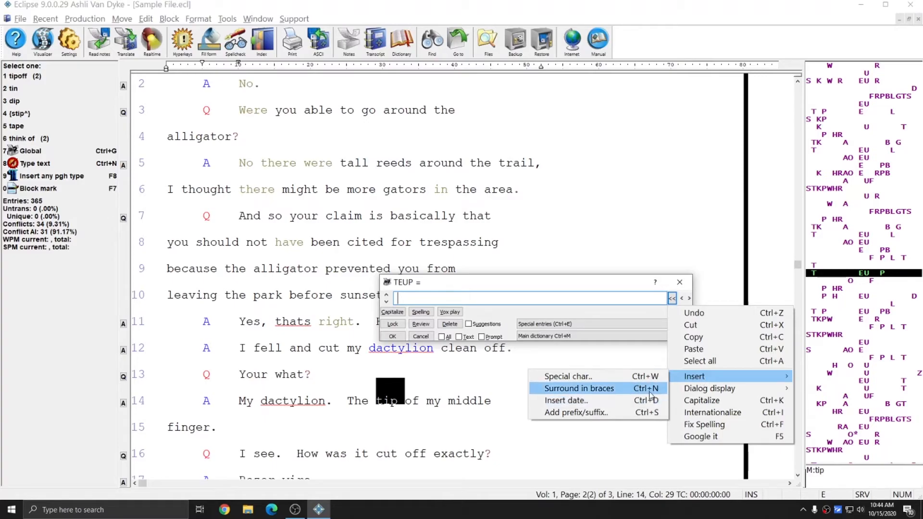
{"action": "mouse_move", "coordinate": [568, 376]}
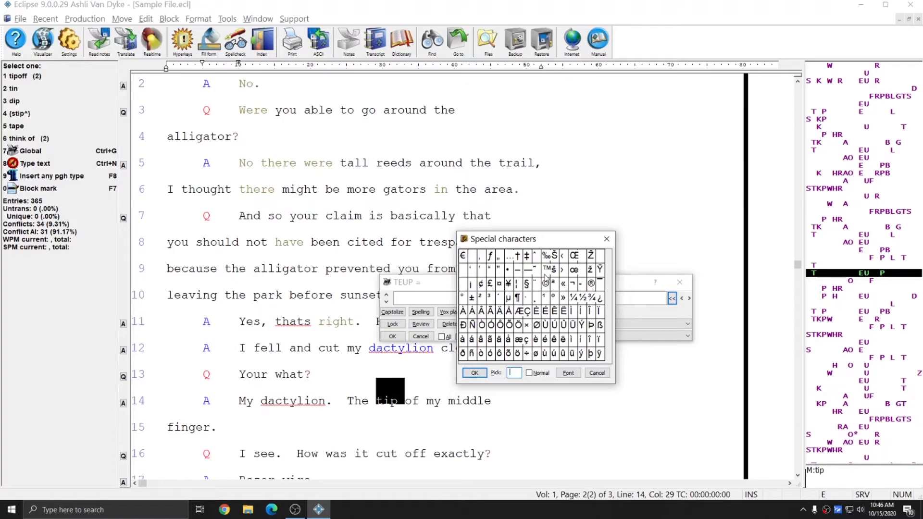
{"action": "mouse_move", "coordinate": [547, 275]}
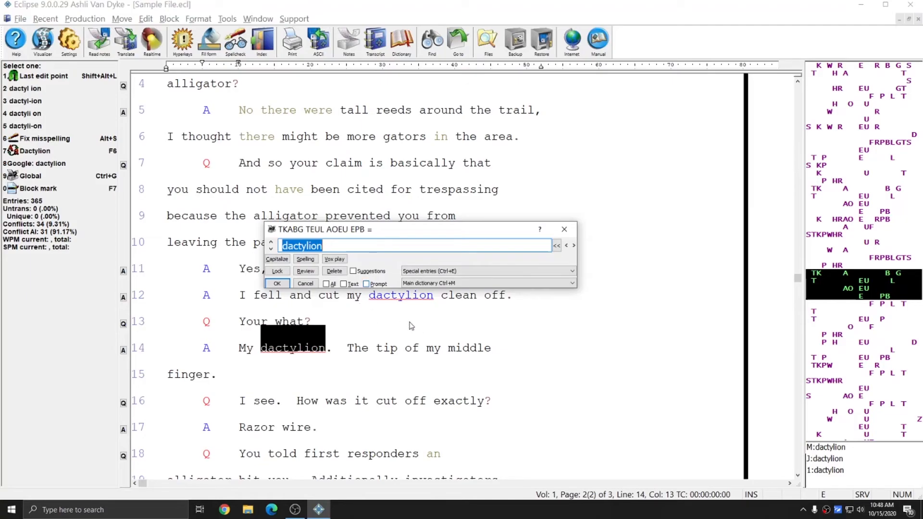
{"action": "mouse_move", "coordinate": [409, 334]}
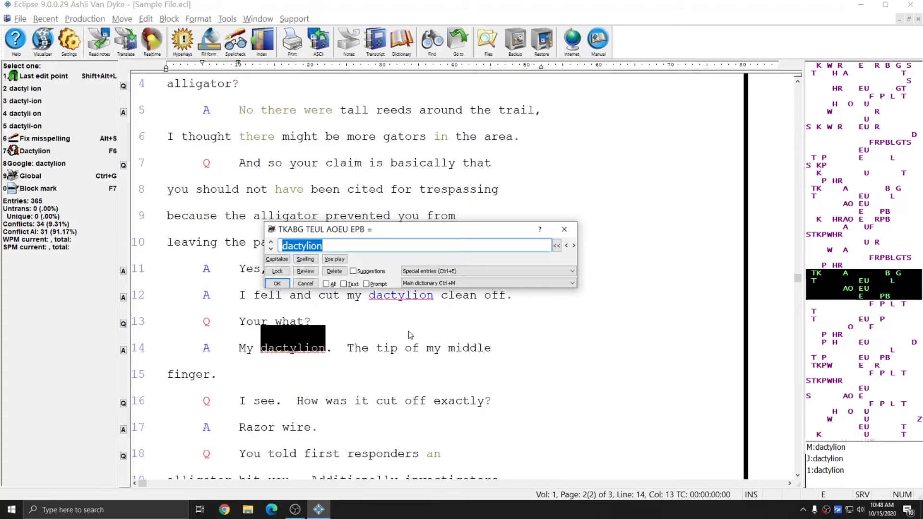
{"action": "mouse_move", "coordinate": [196, 343]}
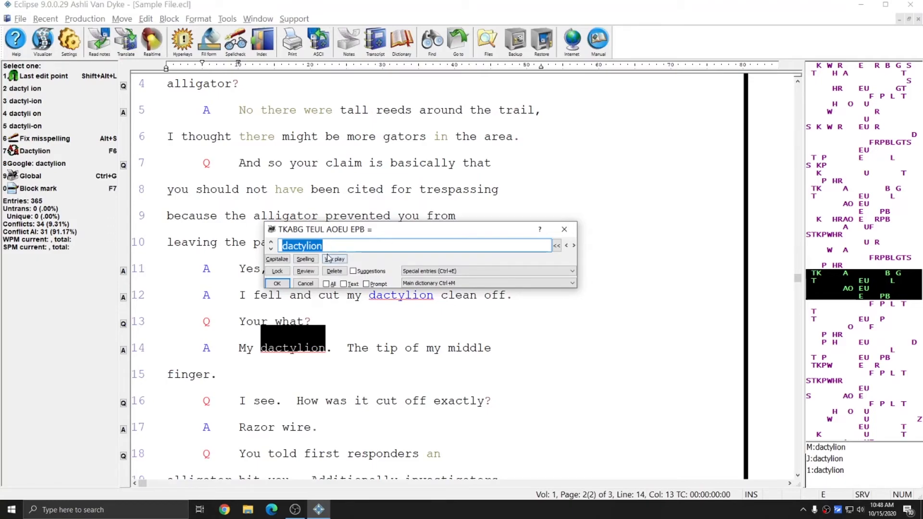
{"action": "mouse_move", "coordinate": [438, 256]}
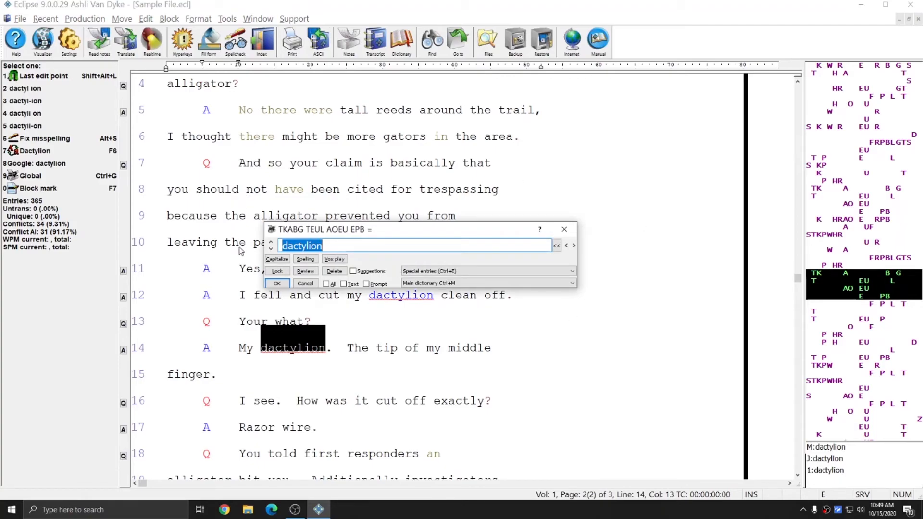
{"action": "mouse_move", "coordinate": [599, 296]}
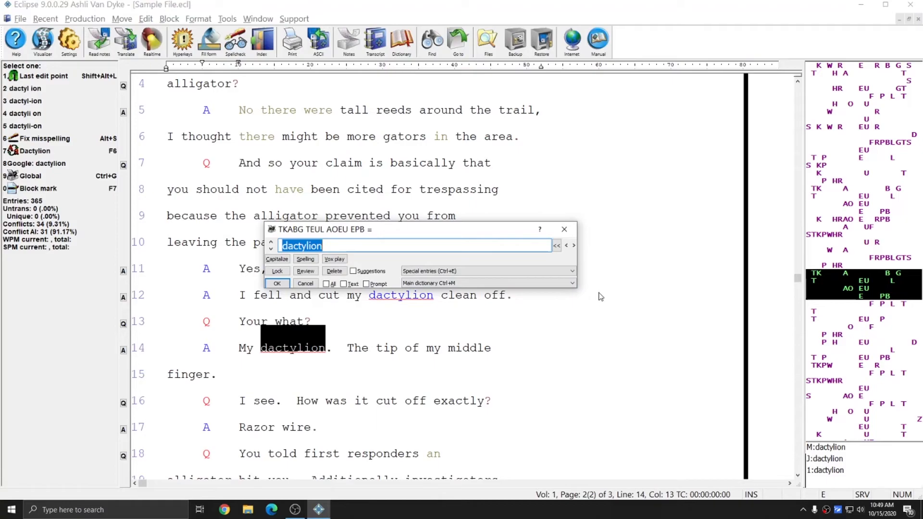
{"action": "mouse_move", "coordinate": [596, 300]}
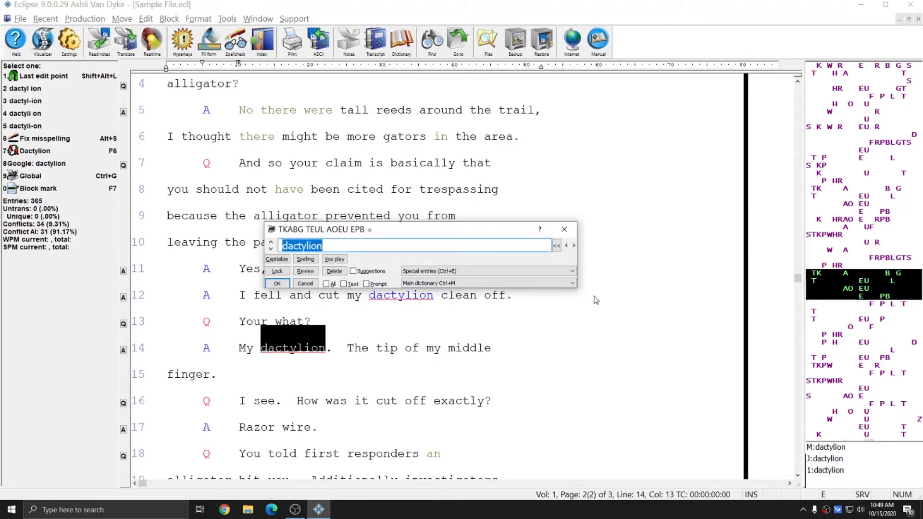
{"action": "mouse_move", "coordinate": [610, 299]}
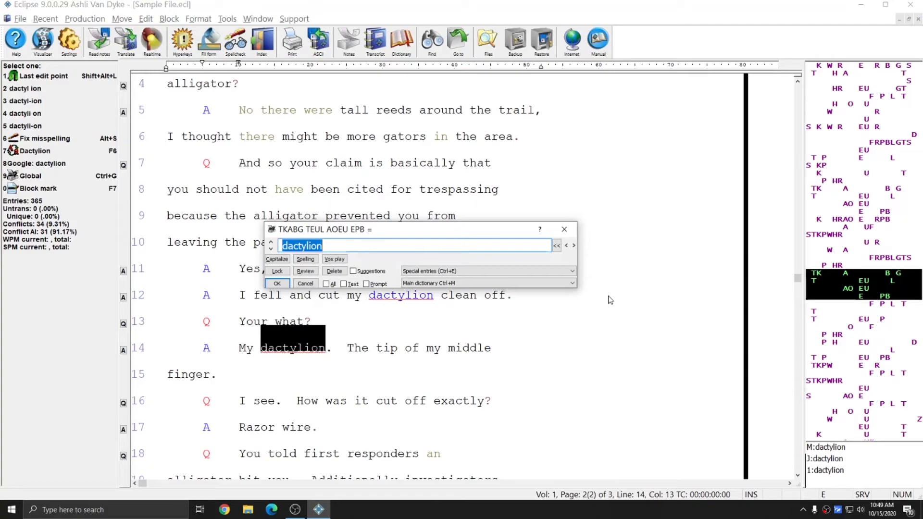
Review the Special entries list for the dactylion global entry.
{"action": "left_click", "coordinate": [569, 271]}
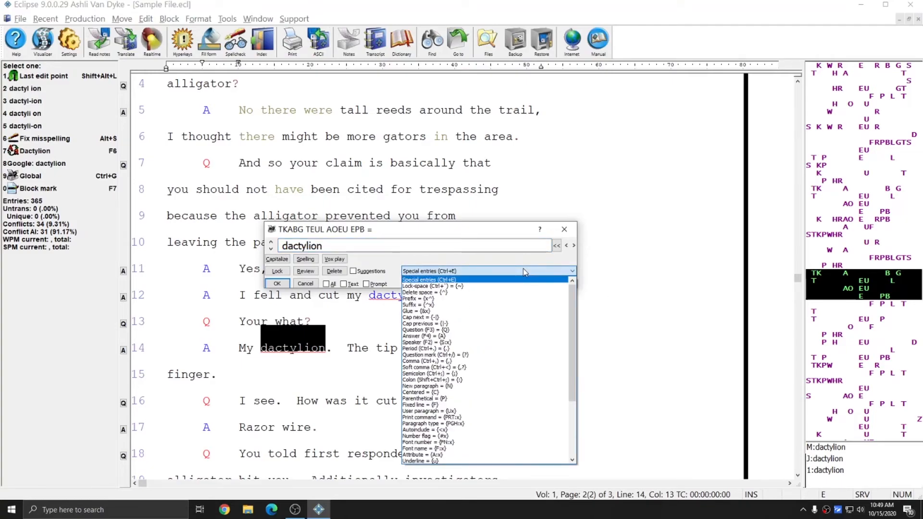
{"action": "scroll", "scroll_direction": "down", "scroll_amount": 3}
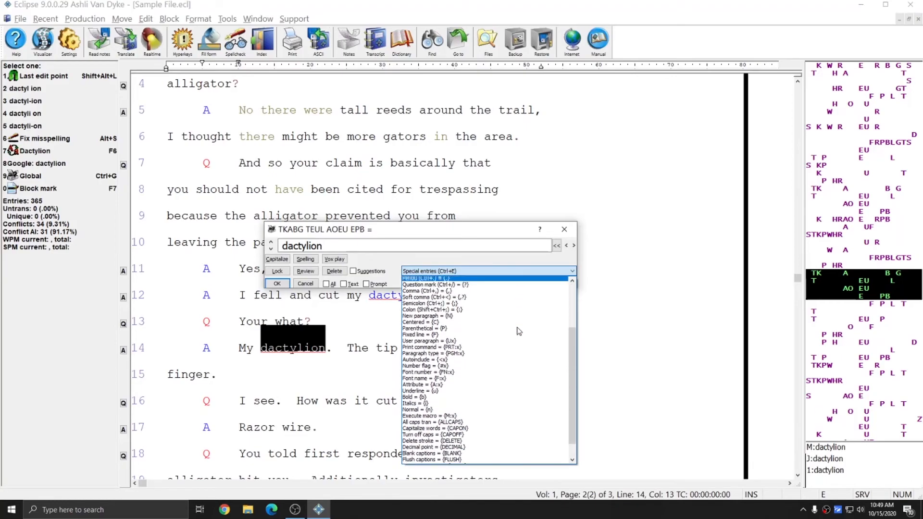